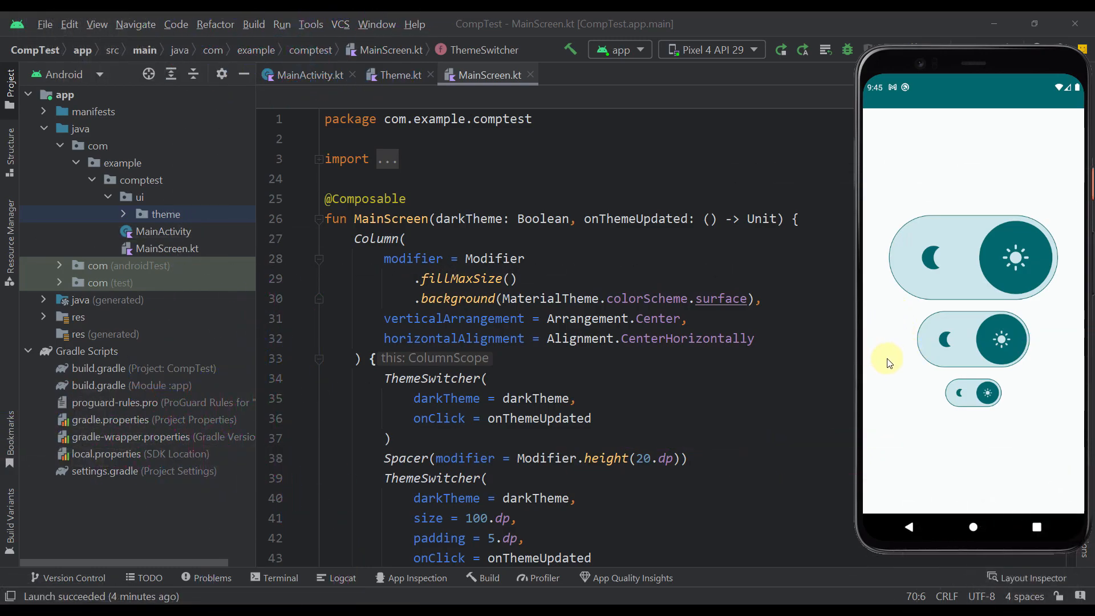
pyautogui.moveTo(938, 351)
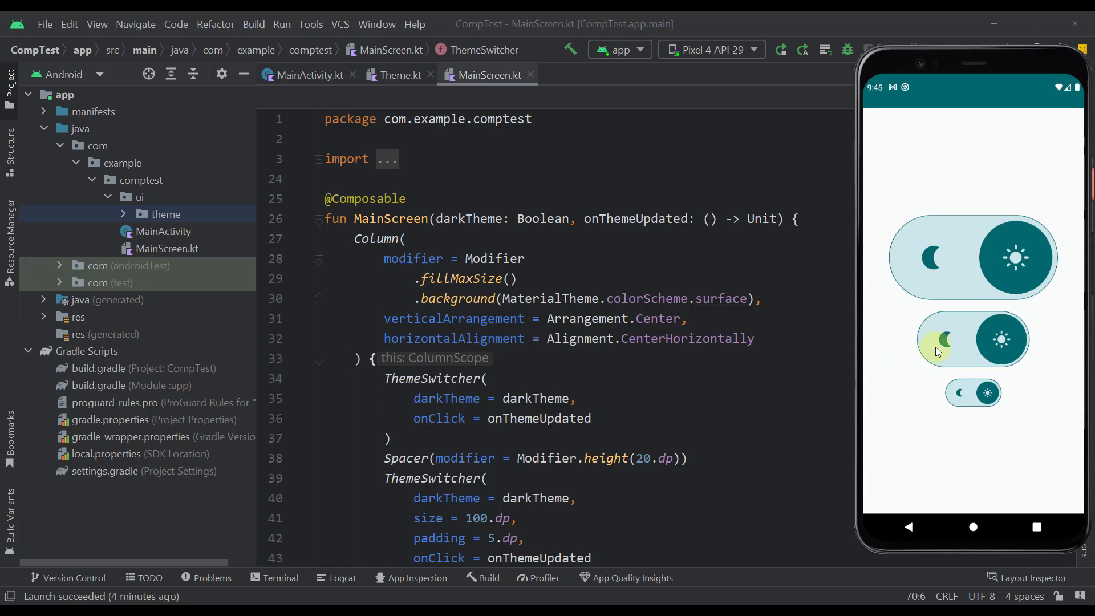
pyautogui.moveTo(915, 338)
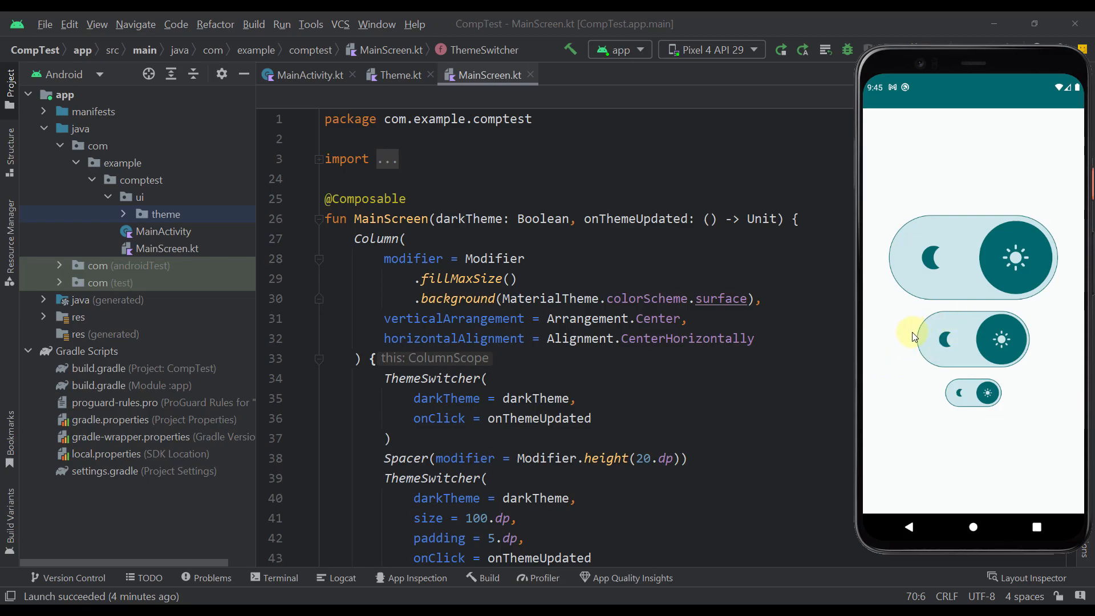
pyautogui.moveTo(932, 333)
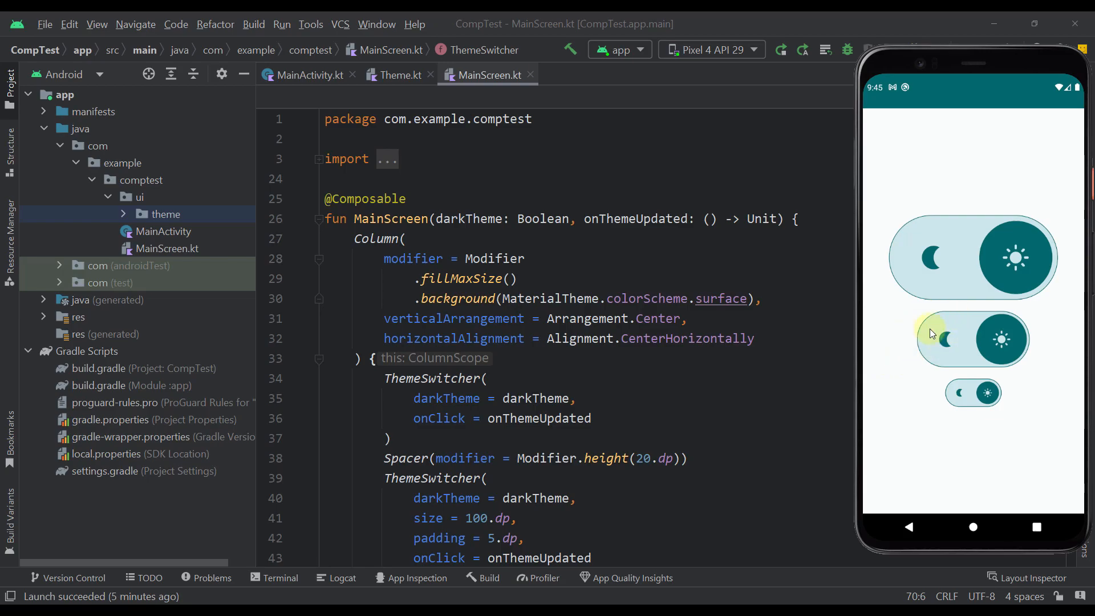
pyautogui.moveTo(959, 275)
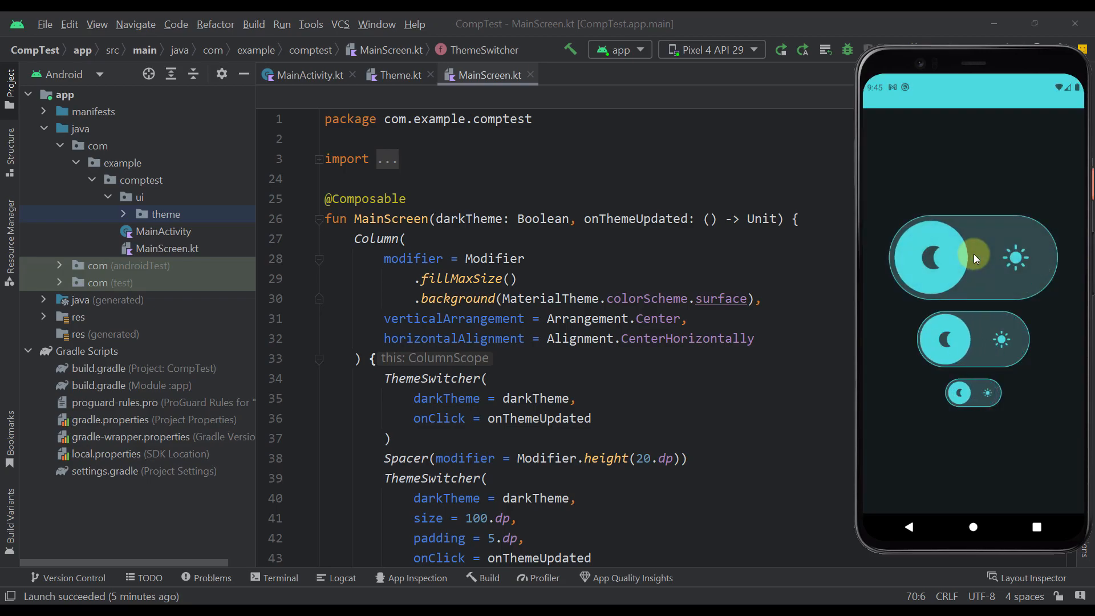
# - Return the emulator app to its light theme and bring MainActivity.kt into view
pyautogui.click(972, 256)
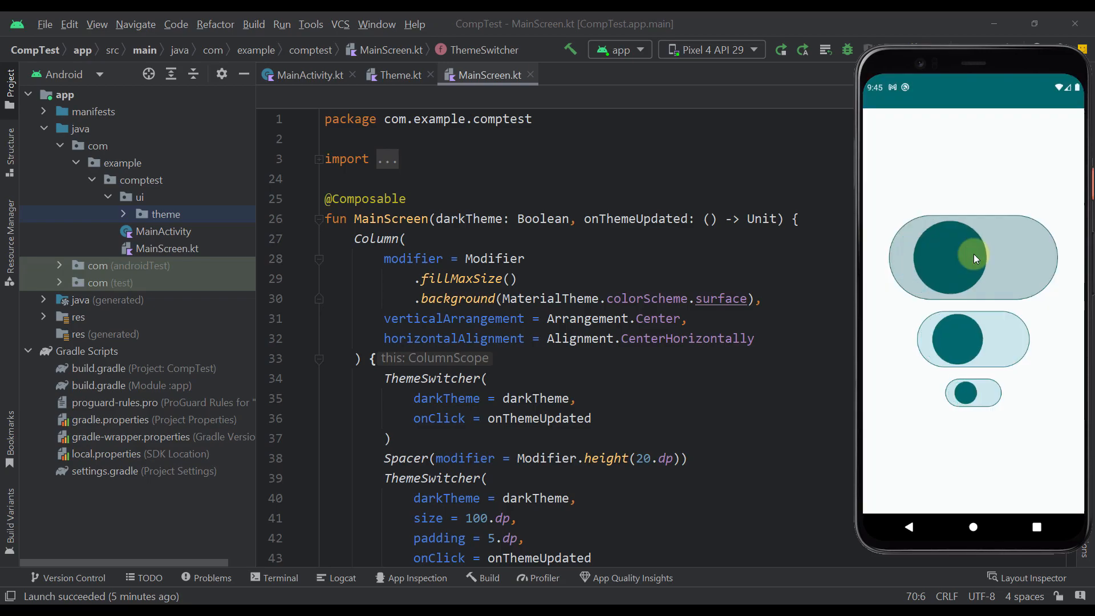
pyautogui.click(974, 257)
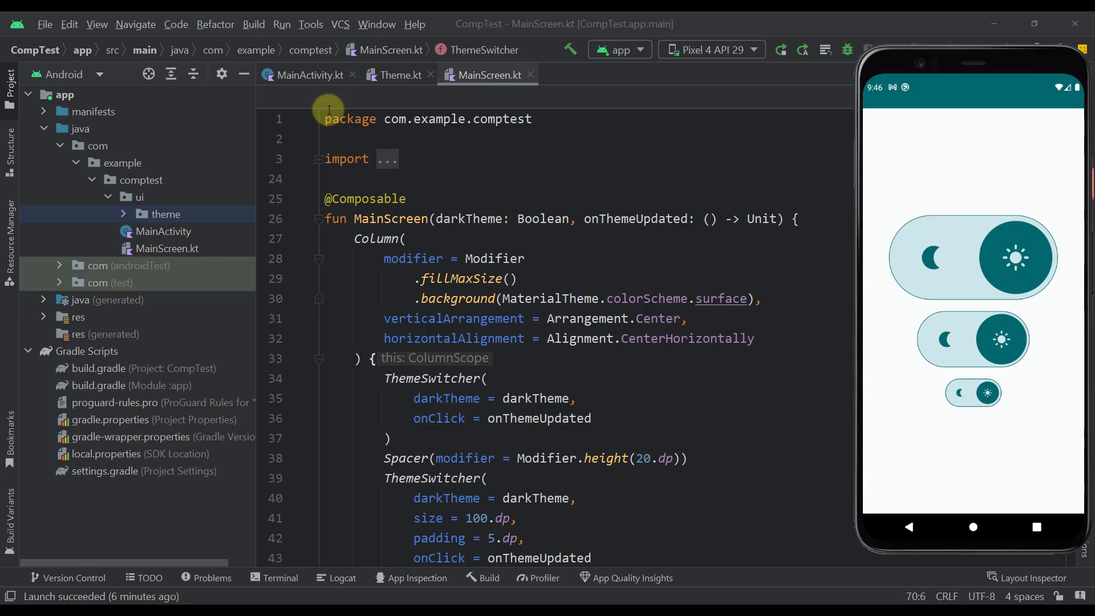
pyautogui.click(307, 75)
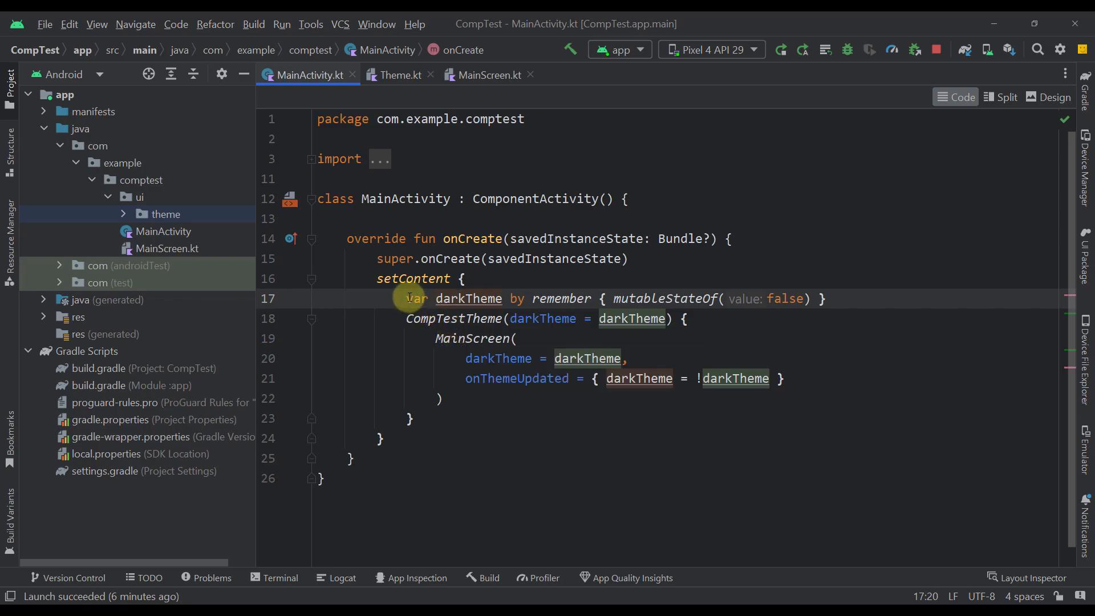
pyautogui.moveTo(412, 309)
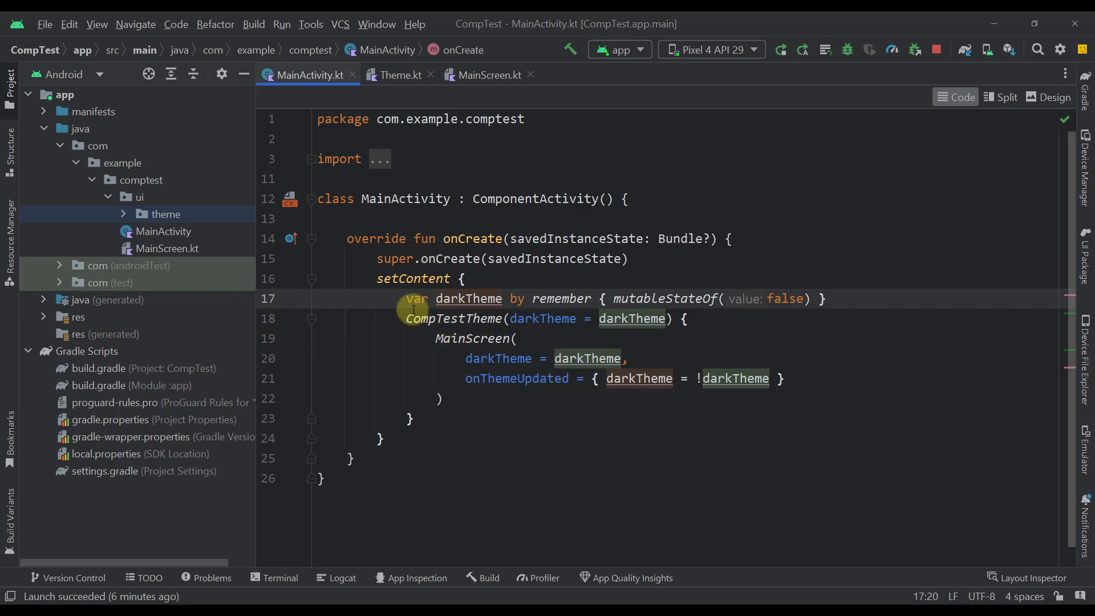
pyautogui.moveTo(468, 297)
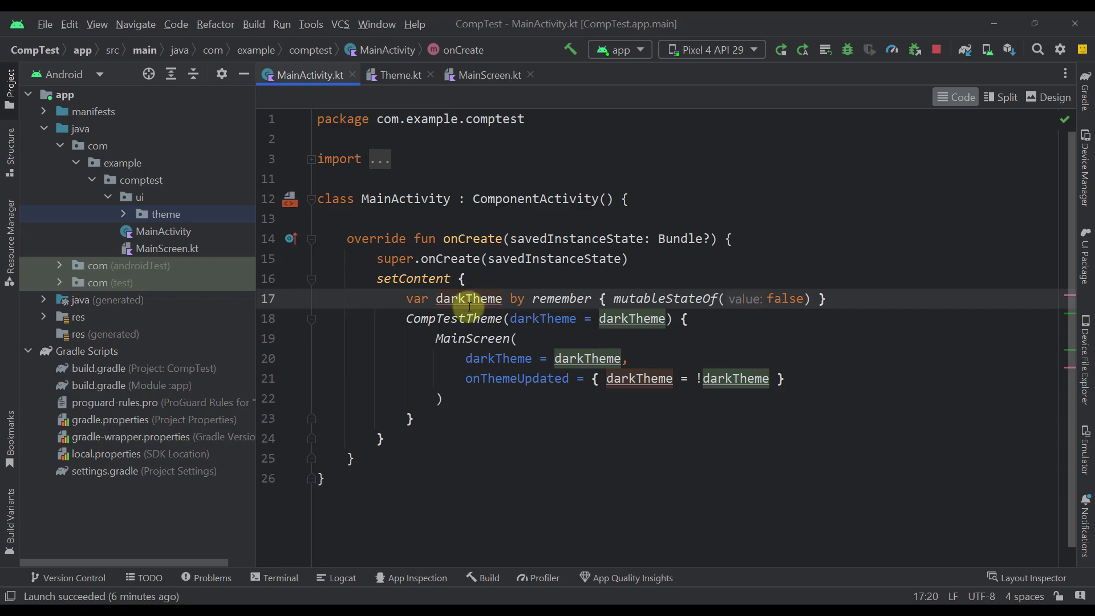
pyautogui.moveTo(489, 299)
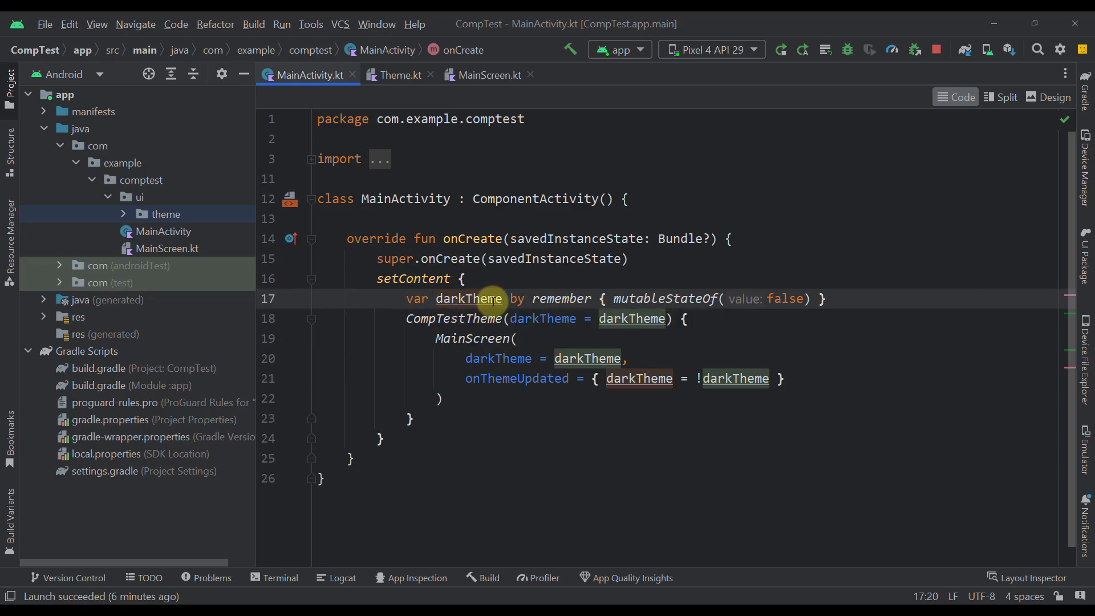
pyautogui.moveTo(457, 318)
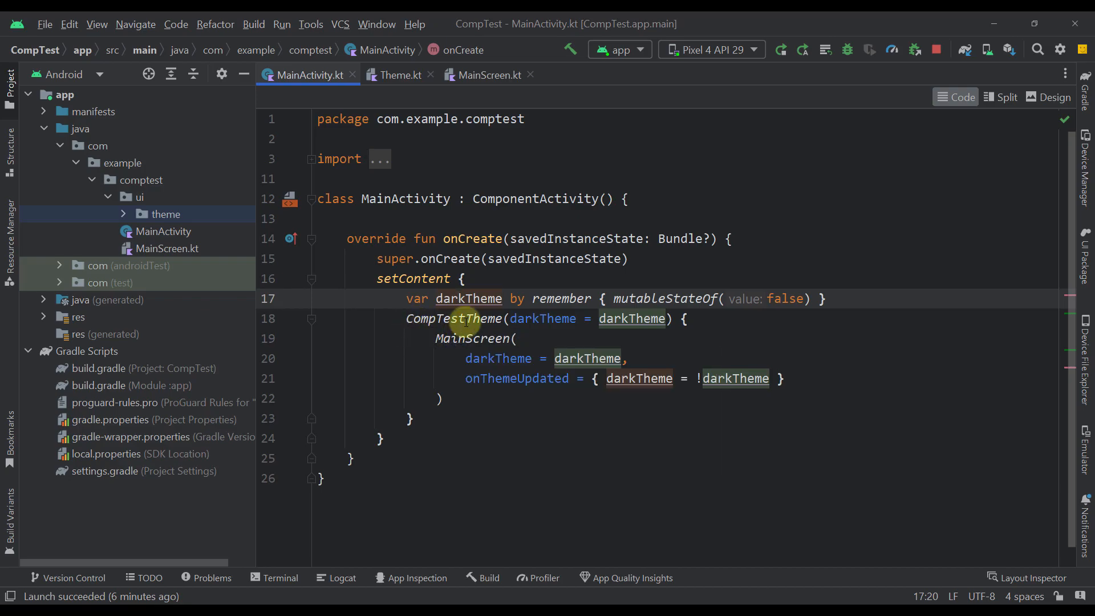
# - Jump to the CompTestTheme definition in Theme.kt and point out its darkTheme parameter
pyautogui.click(400, 75)
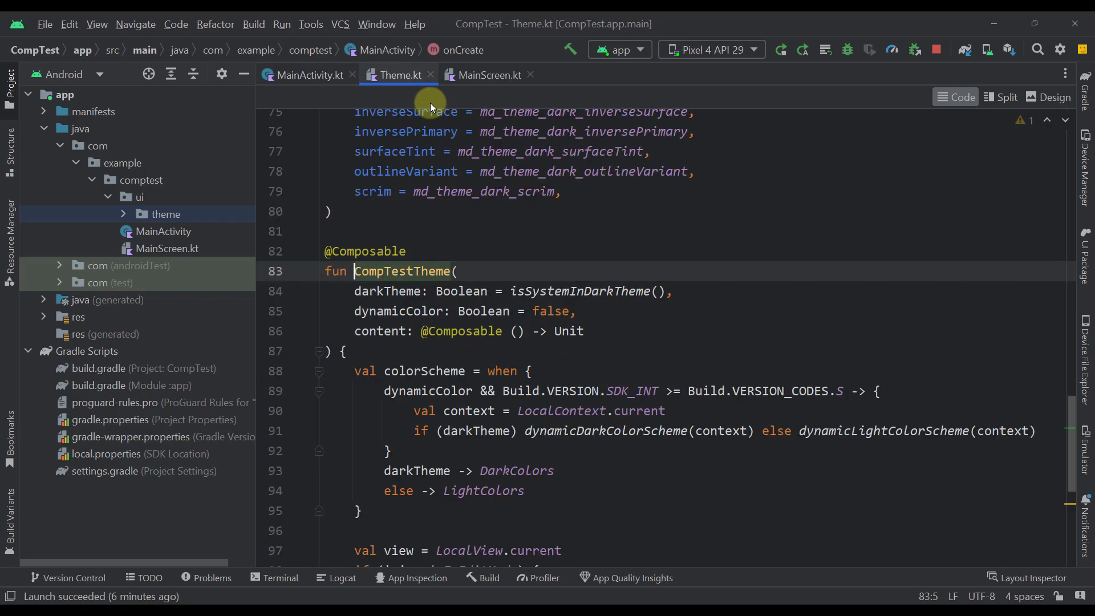
pyautogui.click(385, 291)
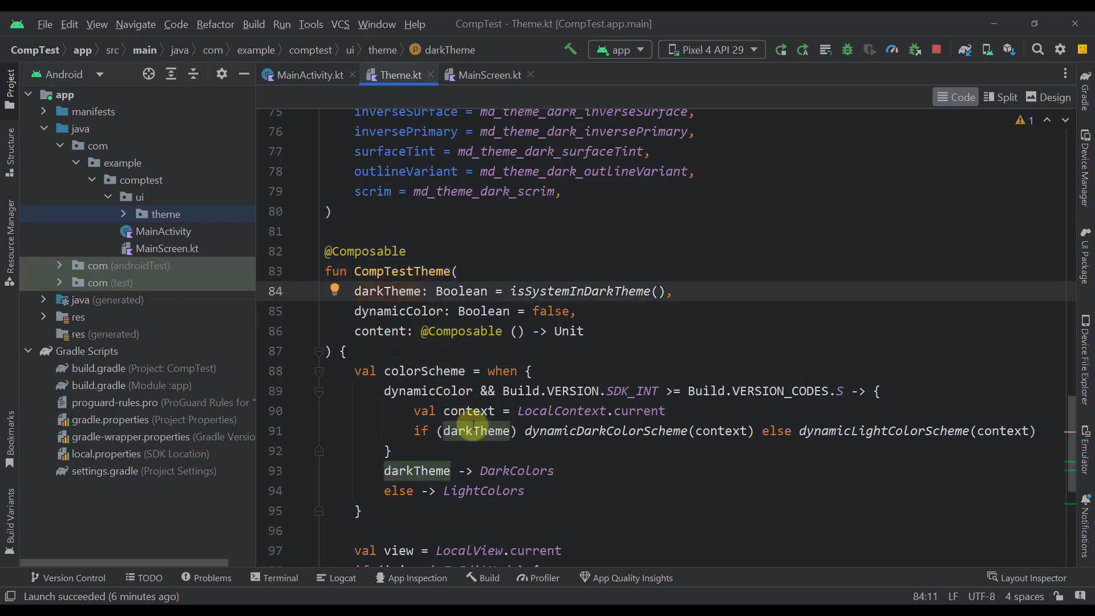
pyautogui.moveTo(547, 550)
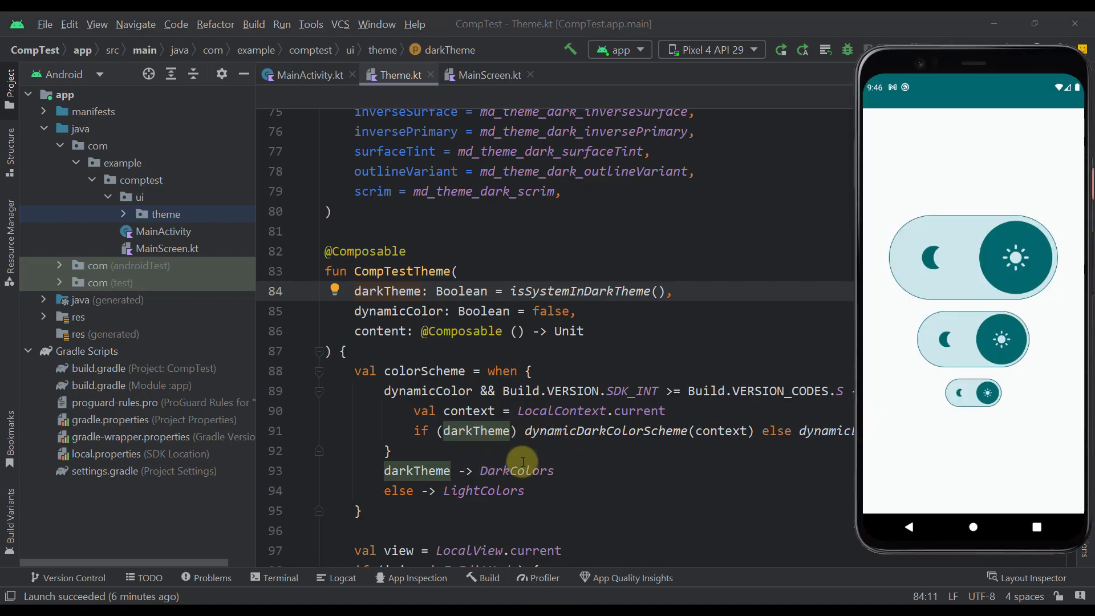
# - Back in MainActivity.kt, highlight the remembered darkTheme state and the CompTestTheme call wrapping the screen
pyautogui.click(304, 75)
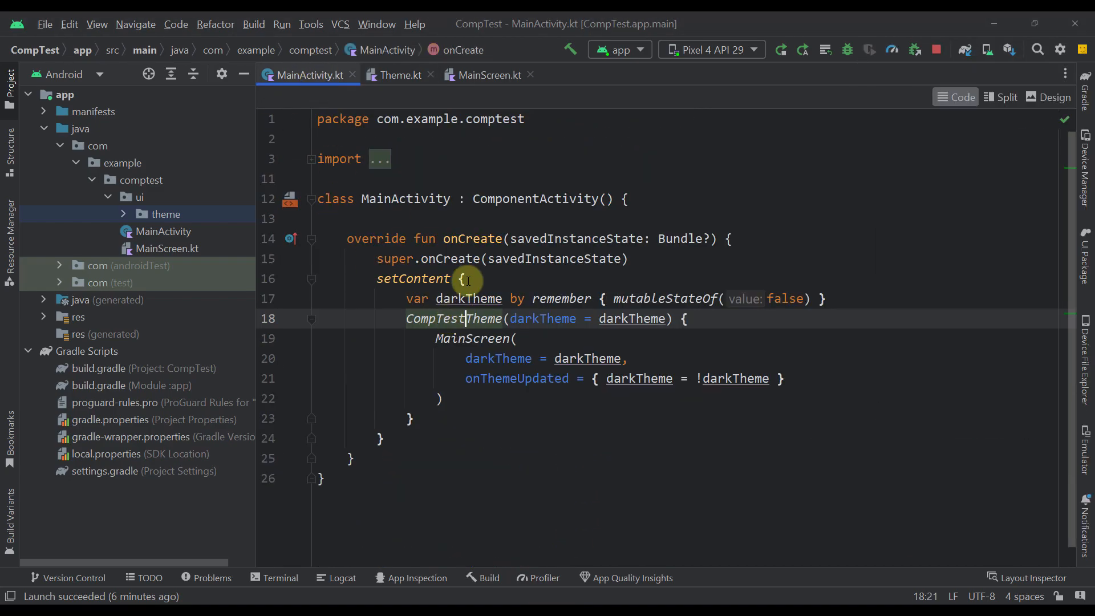
pyautogui.click(460, 298)
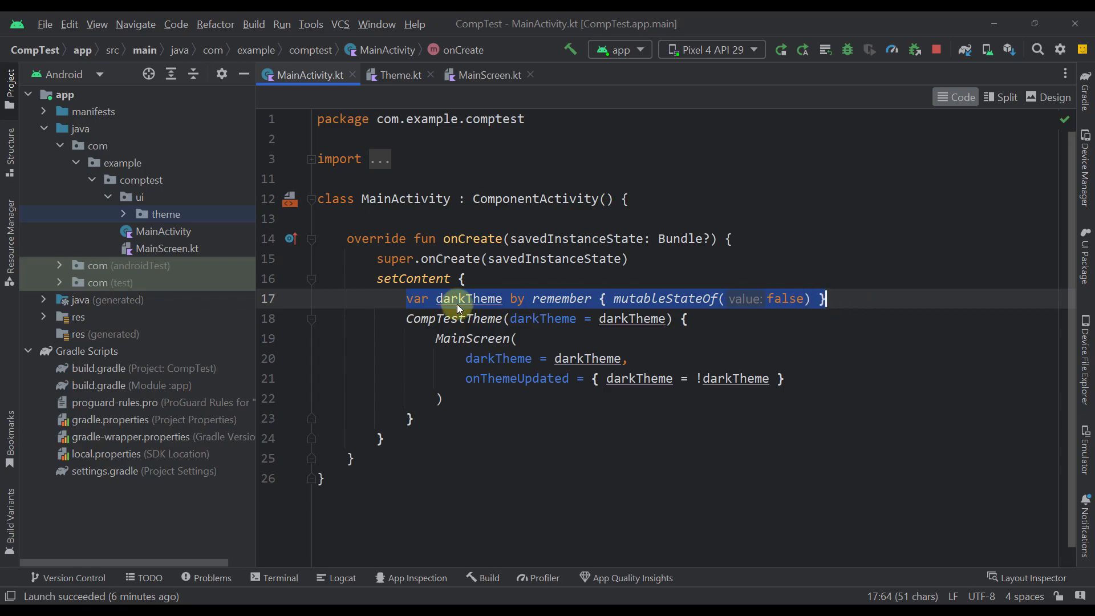
pyautogui.click(687, 318)
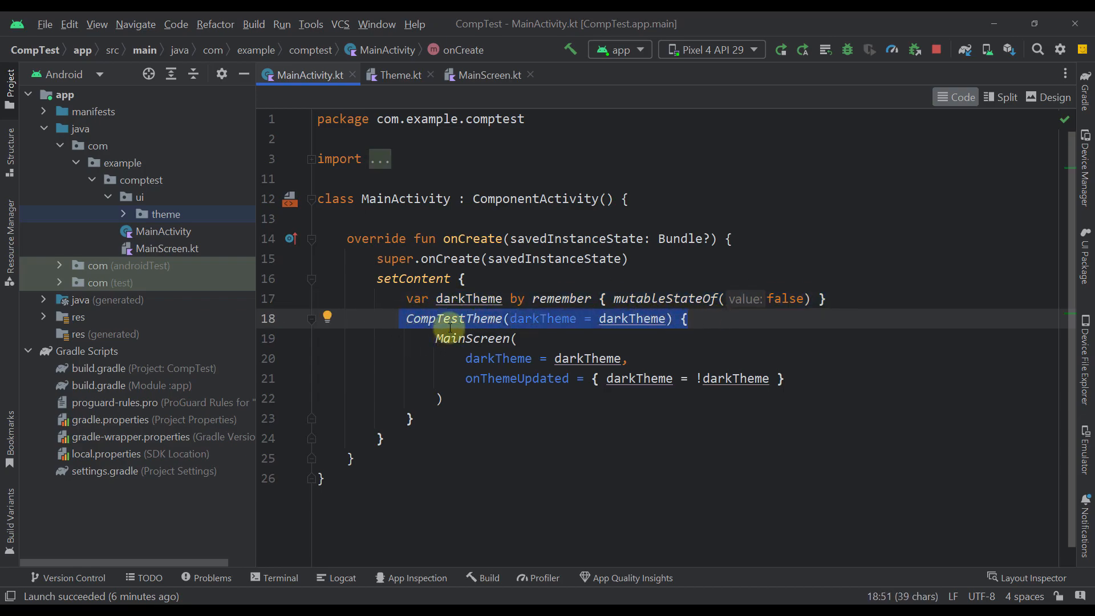
# - Review the ThemeSwitcher function definition and its parameters in MainScreen.kt
pyautogui.click(408, 76)
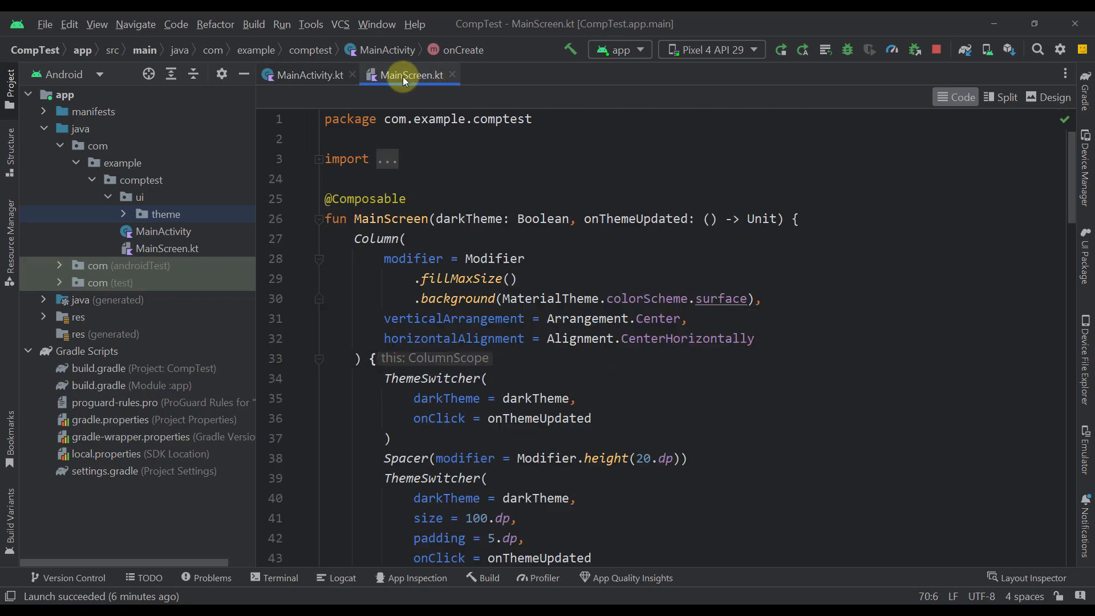
pyautogui.click(437, 268)
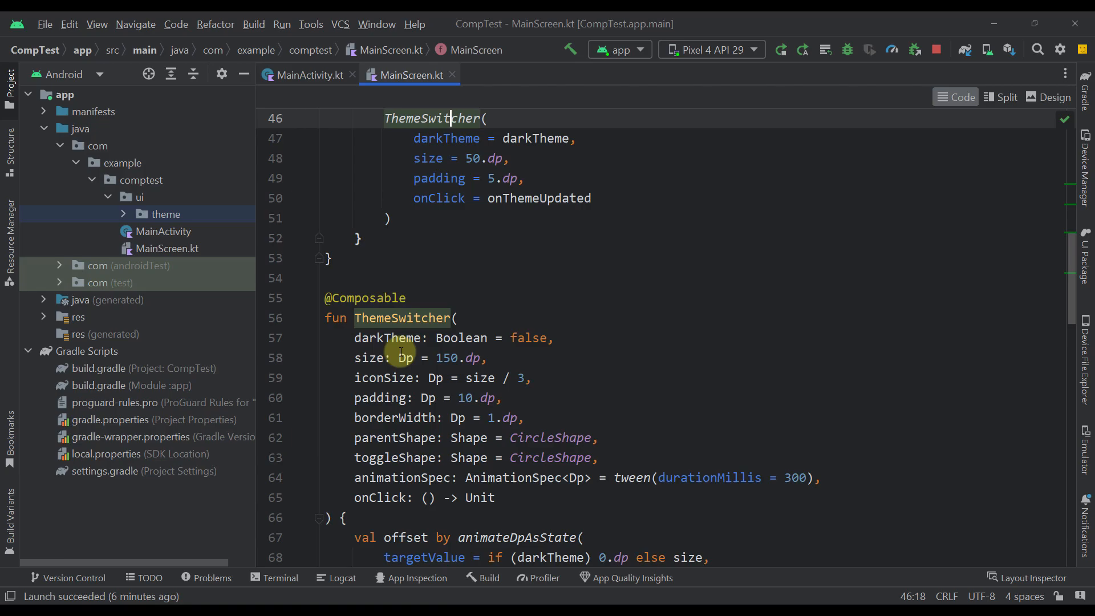
pyautogui.scroll(-3)
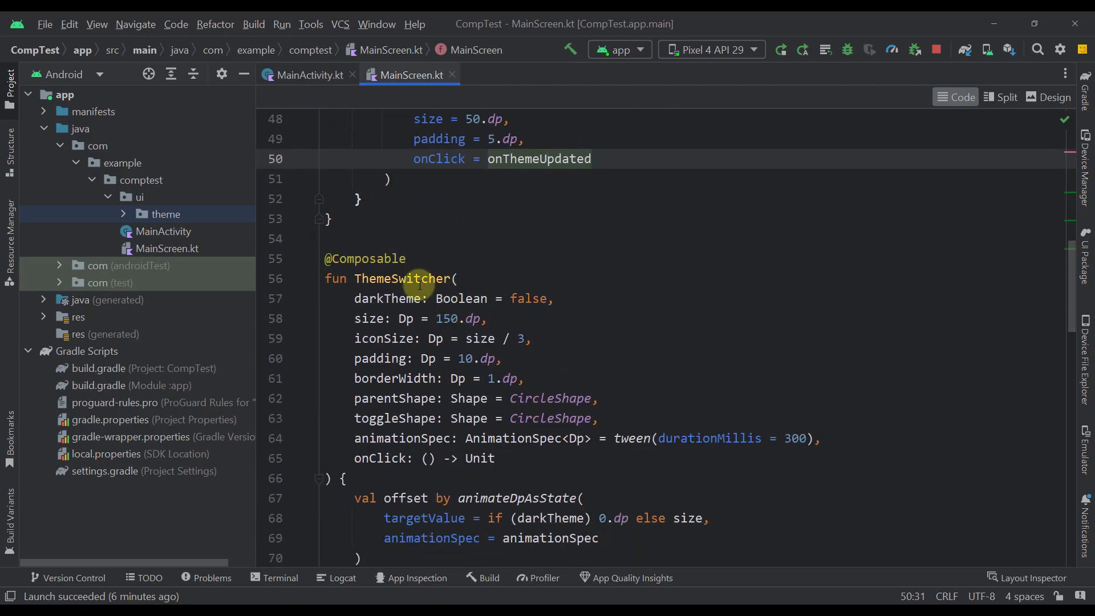
pyautogui.scroll(3)
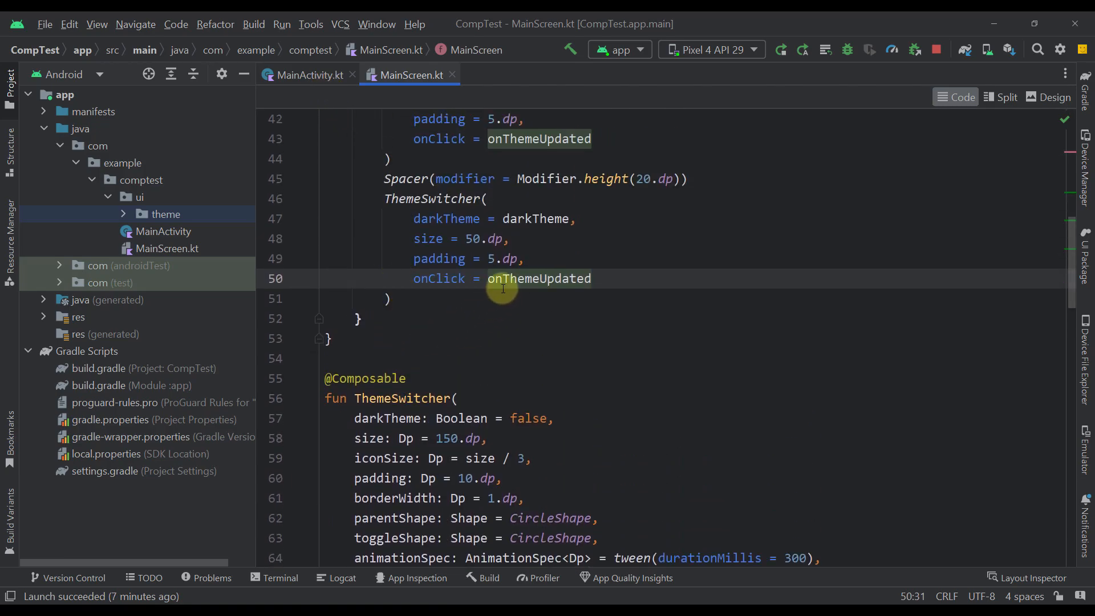
# - In MainActivity.kt, highlight darkTheme being flipped inside the onThemeUpdated lambda
pyautogui.click(307, 75)
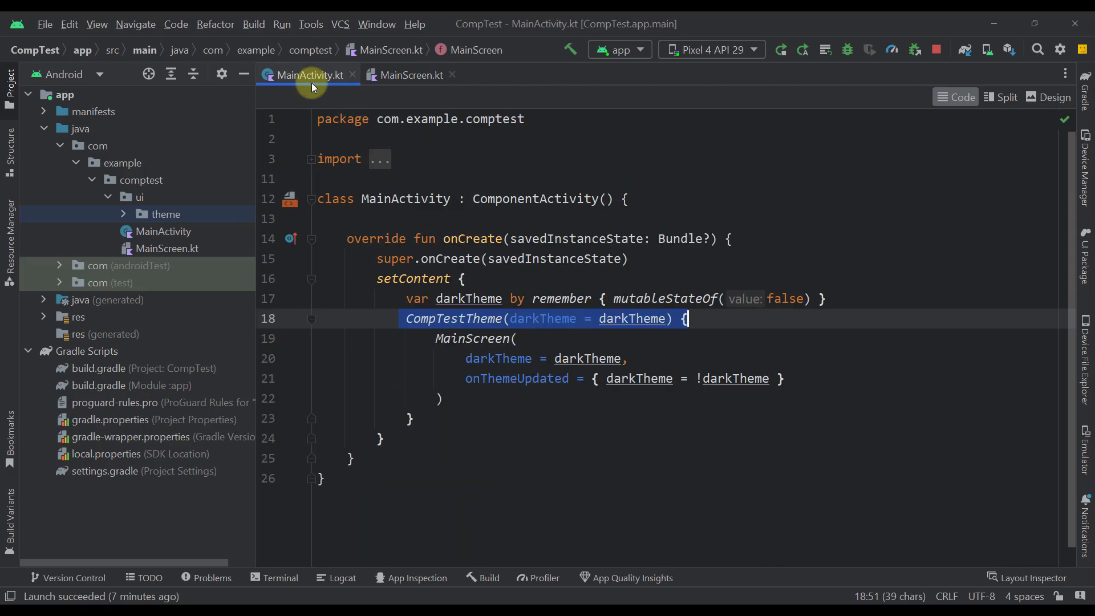
pyautogui.click(652, 379)
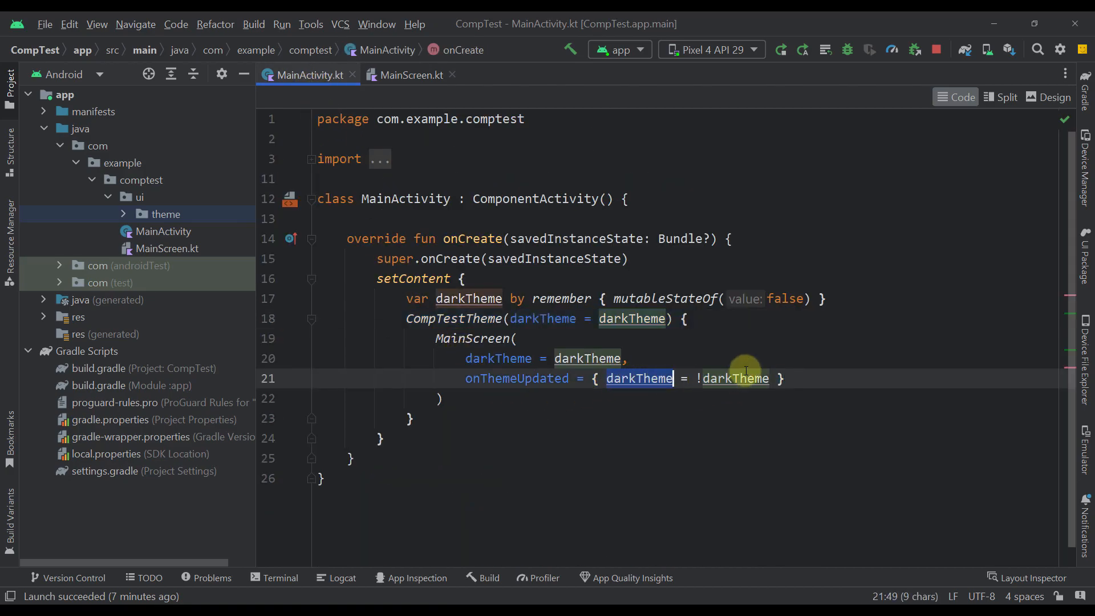
pyautogui.moveTo(693, 389)
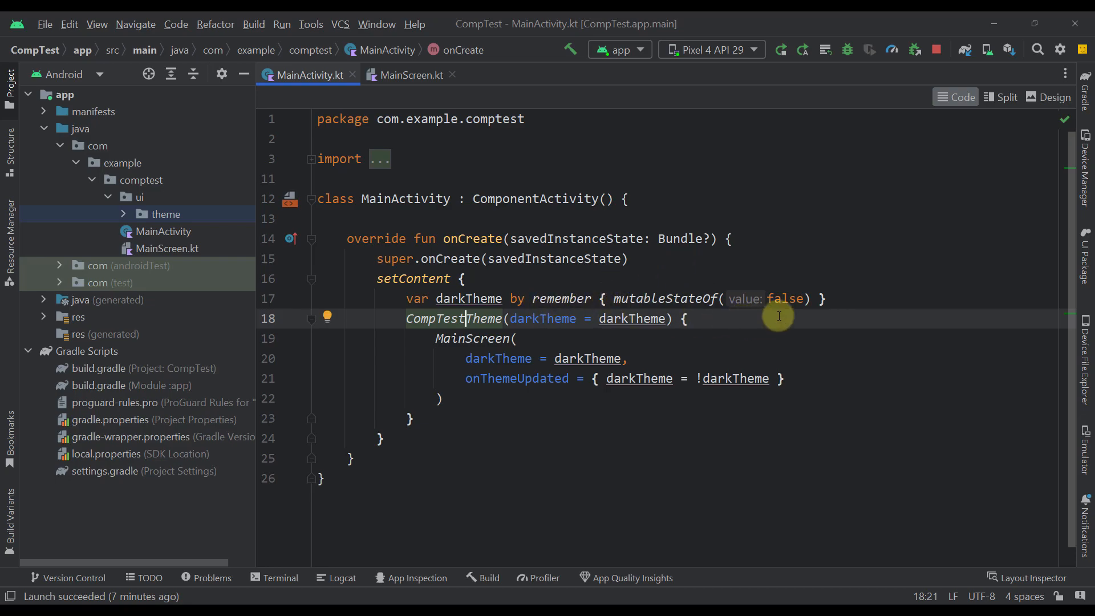
pyautogui.moveTo(571, 507)
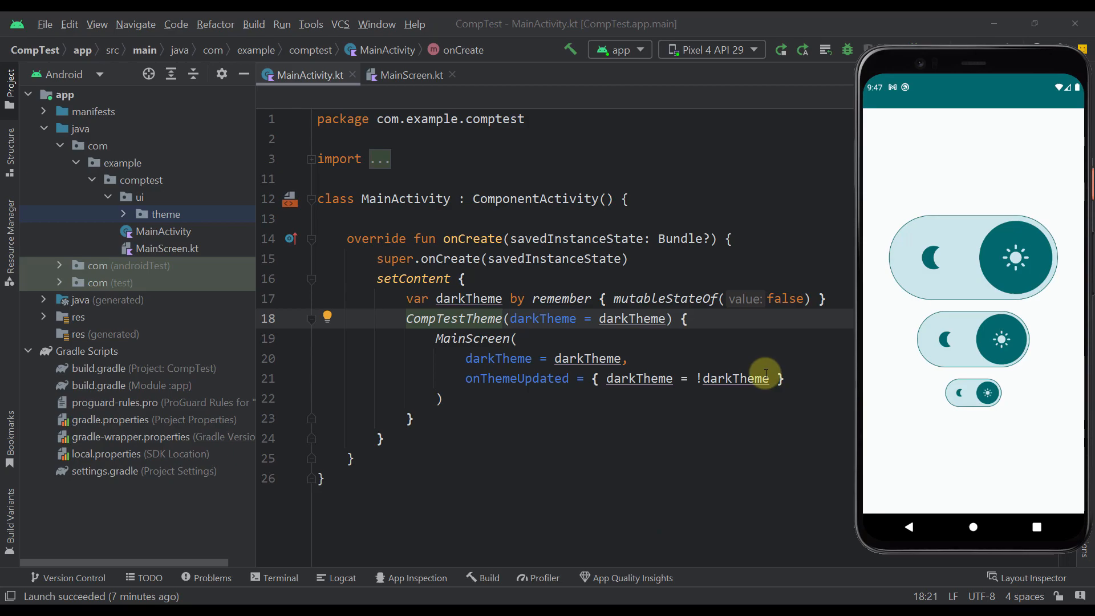
pyautogui.moveTo(922, 294)
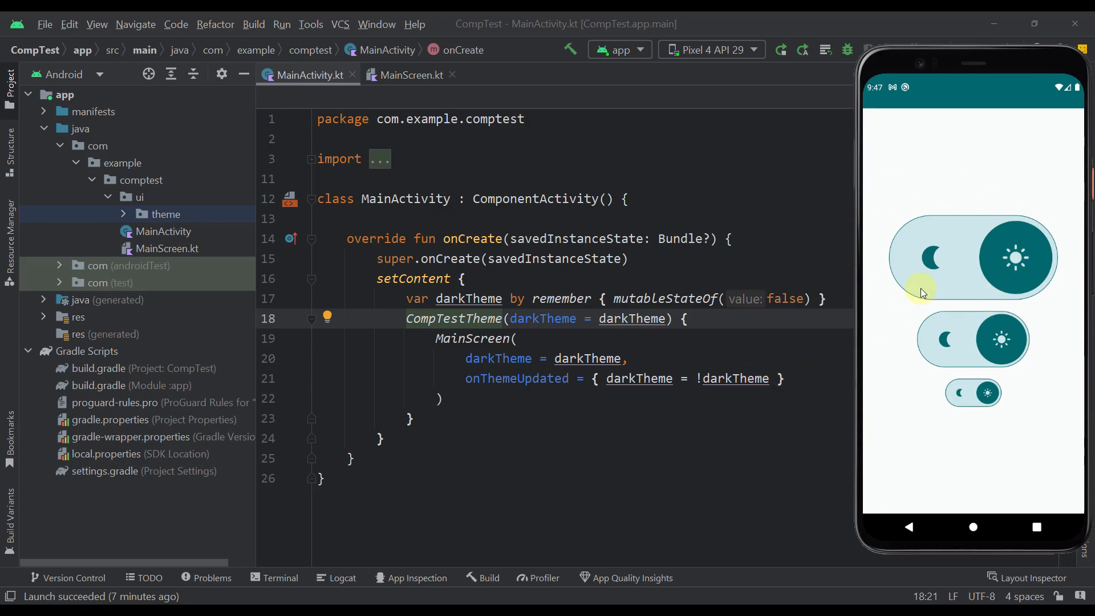
pyautogui.moveTo(915, 328)
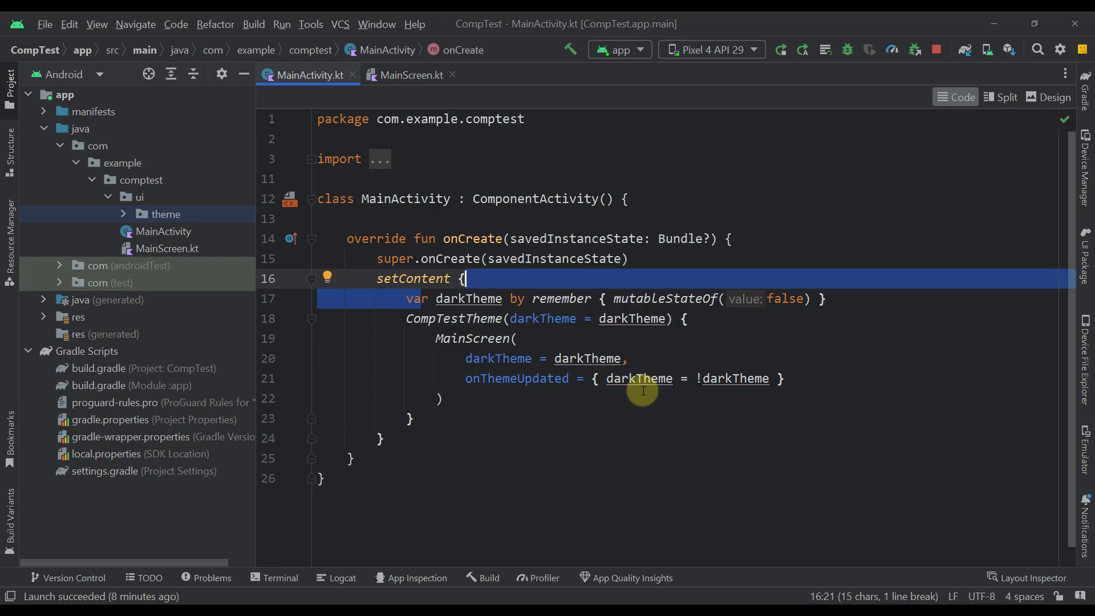
# - Settle on MainScreen.kt and scroll down to the ThemeSwitcher composable
pyautogui.click(412, 76)
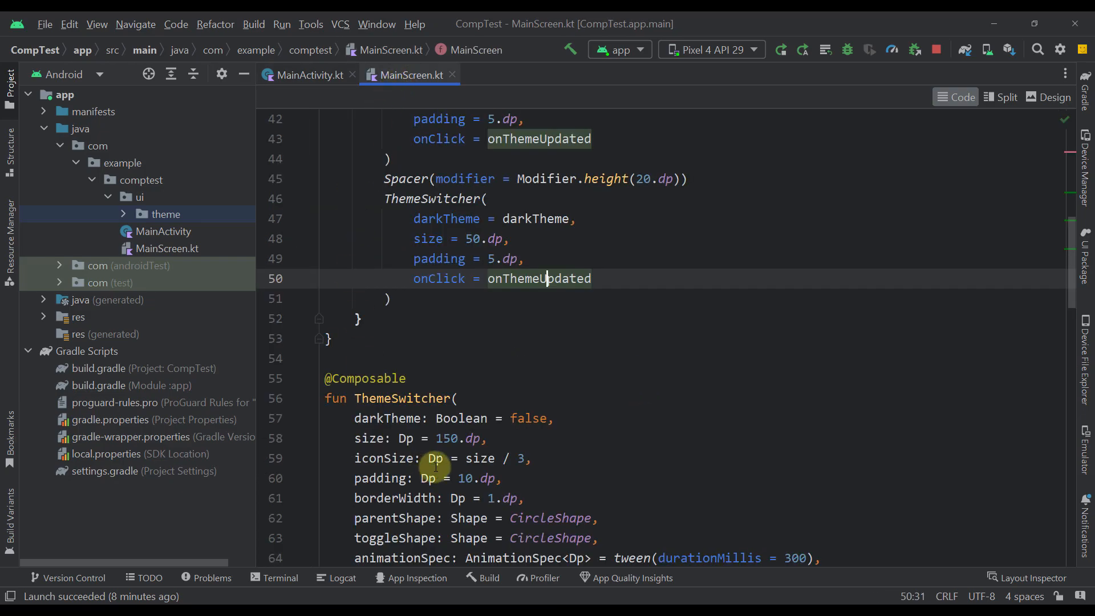
pyautogui.moveTo(308, 75)
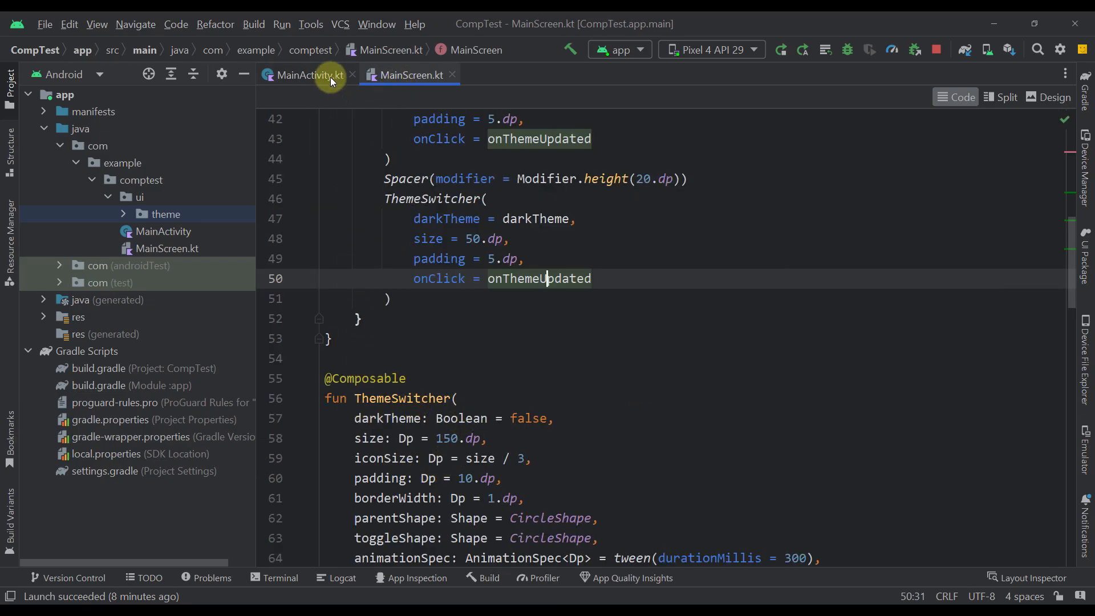
pyautogui.click(307, 76)
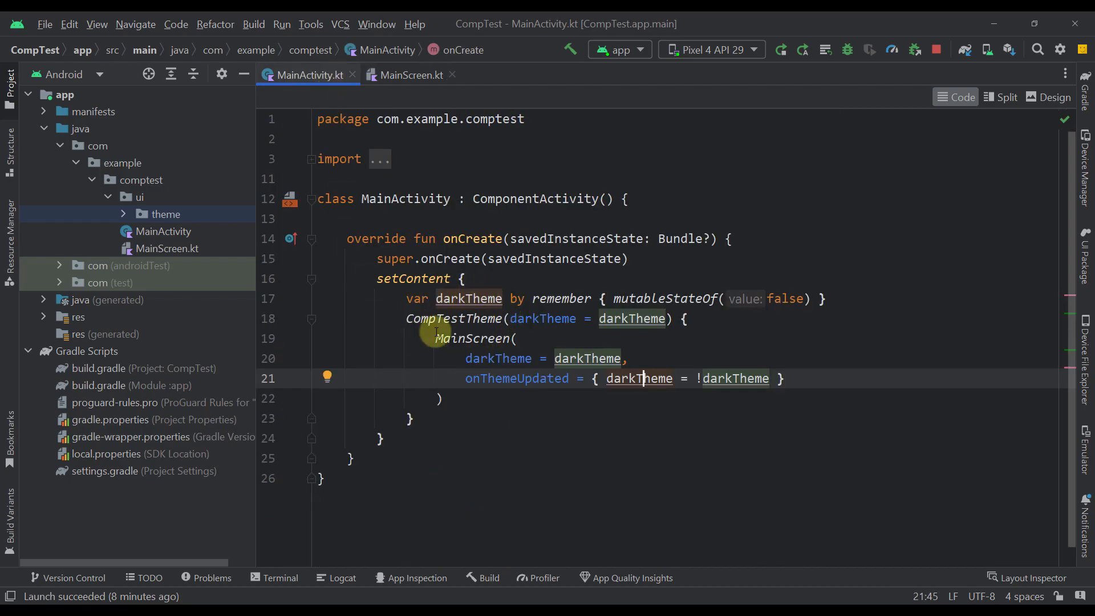
pyautogui.moveTo(543, 318)
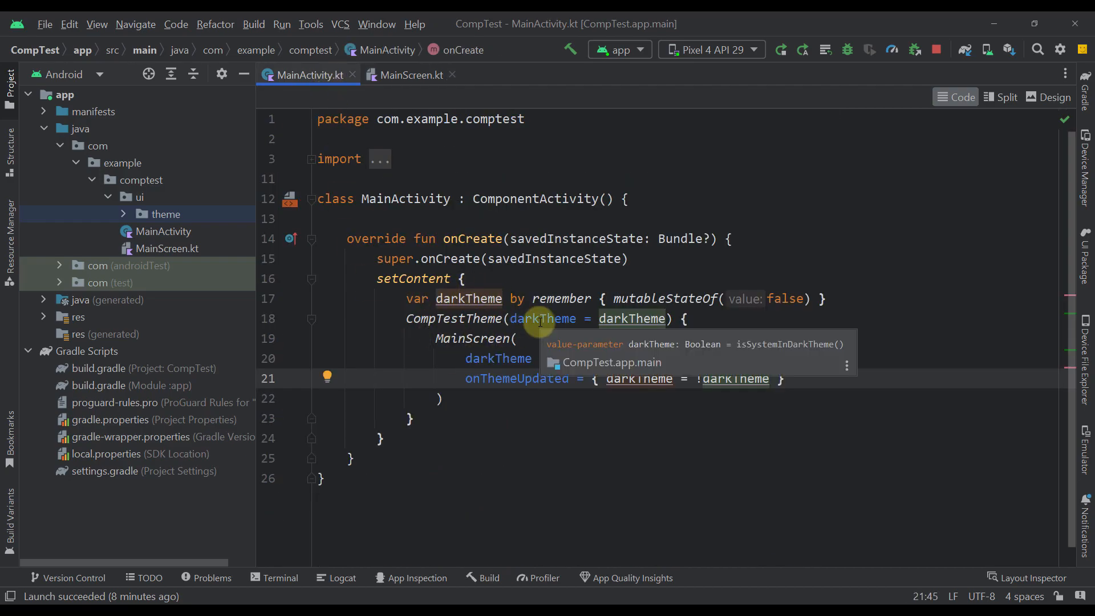
pyautogui.click(413, 75)
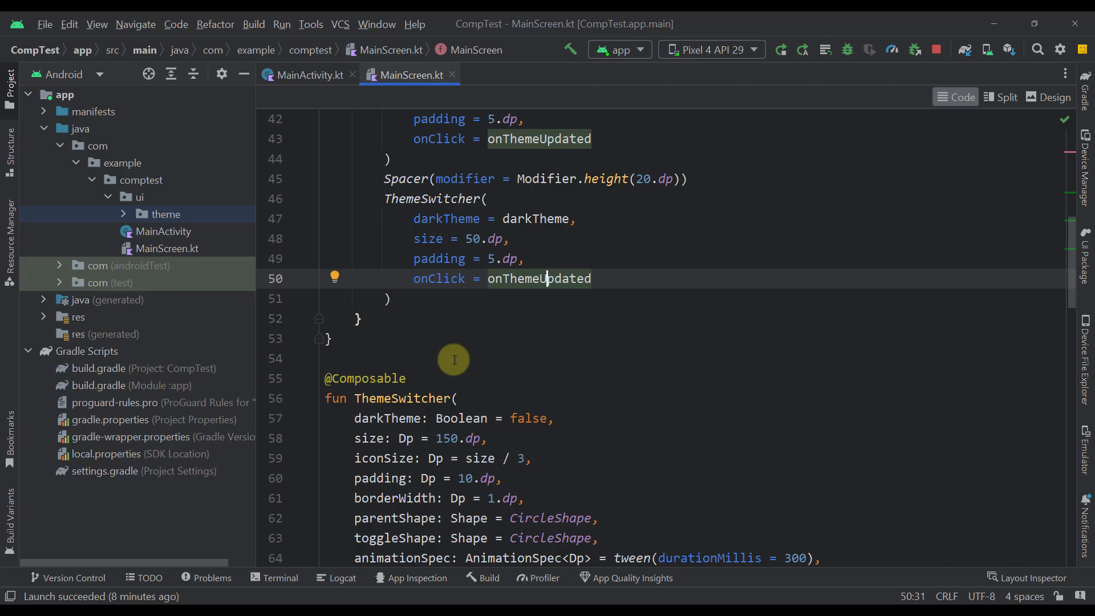
pyautogui.scroll(-3)
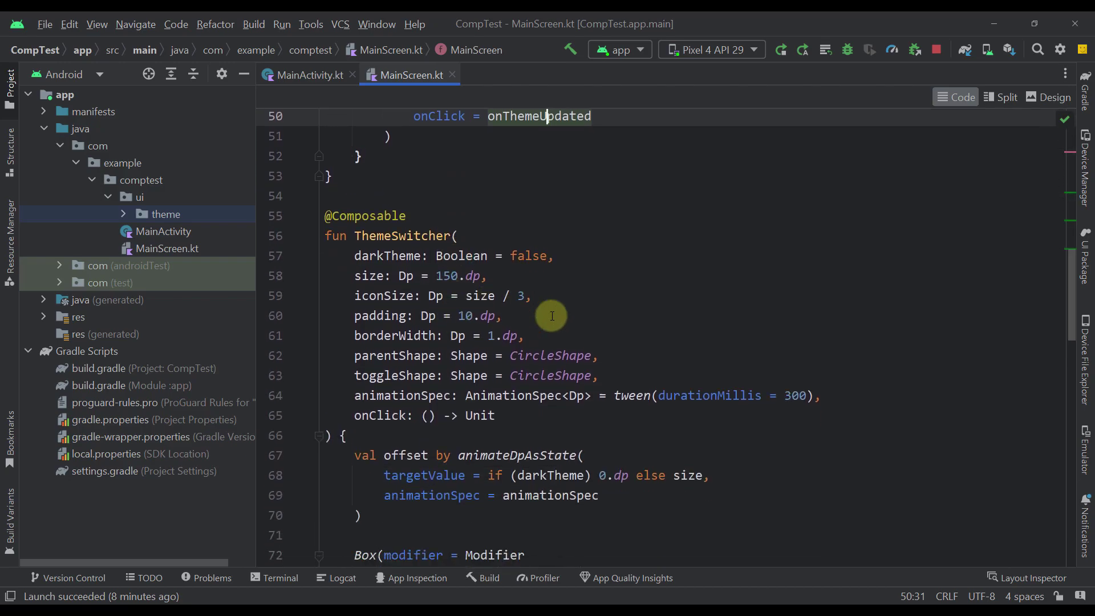
pyautogui.scroll(-3)
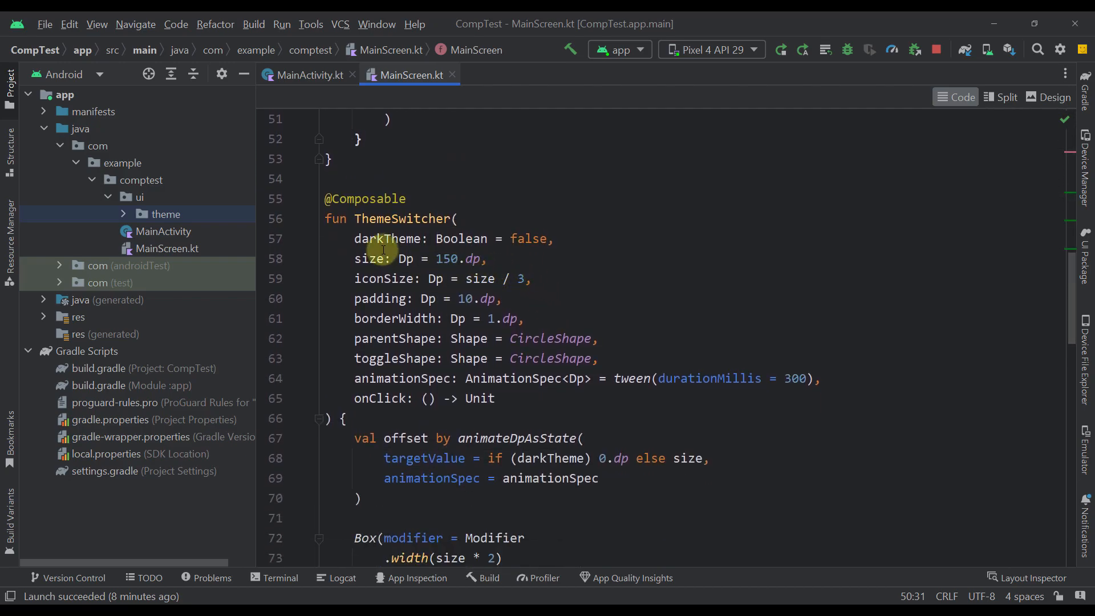
# - Highlight the darkTheme parameter's usages for the offset and icon tint in ThemeSwitcher's body
pyautogui.click(396, 239)
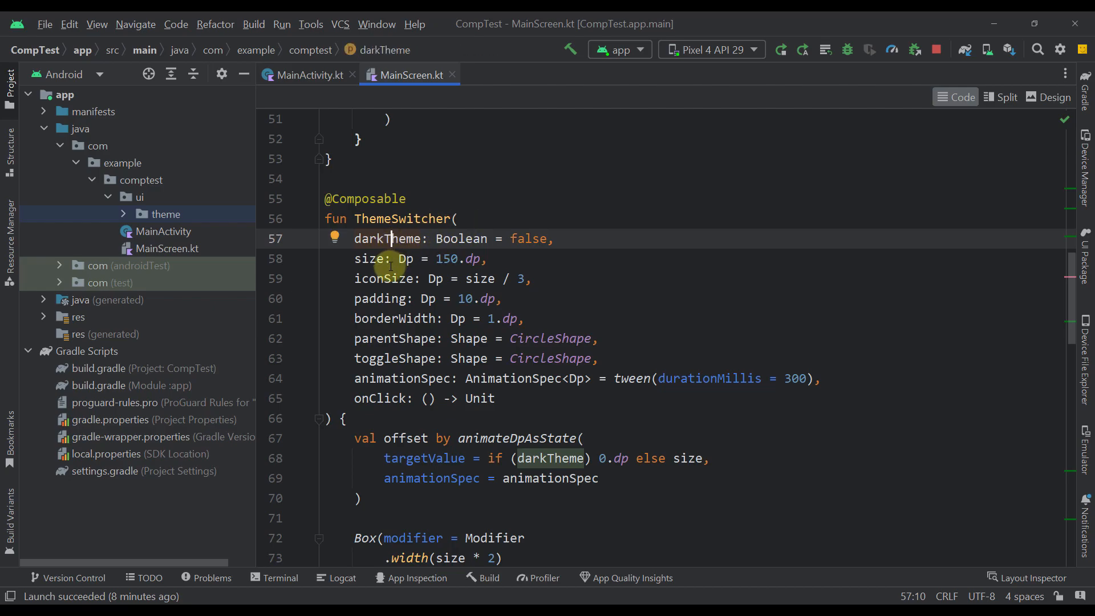
pyautogui.scroll(-3)
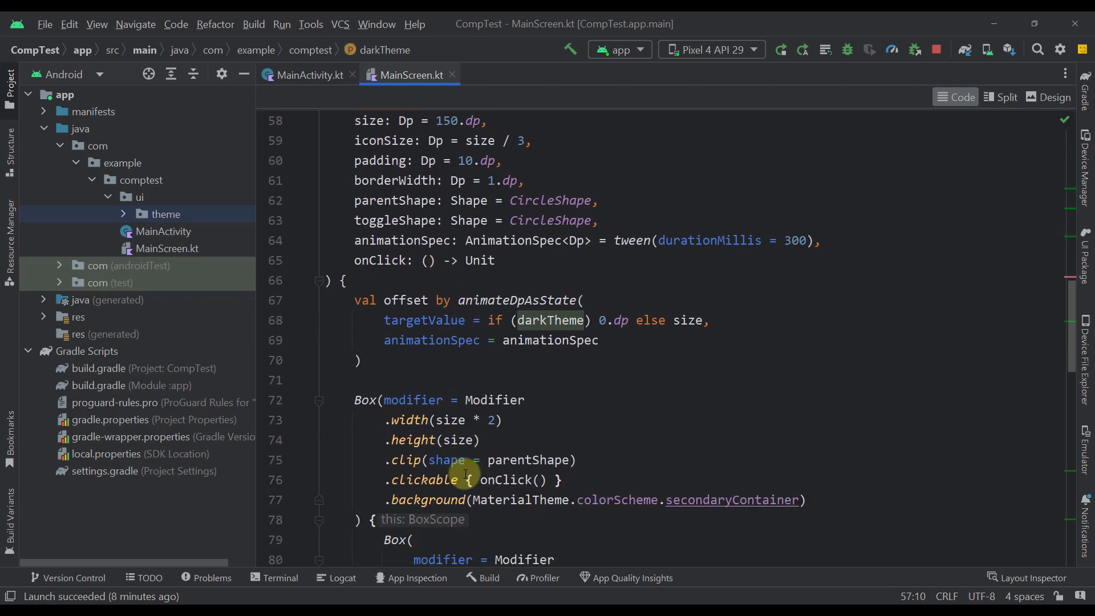
pyautogui.scroll(-3)
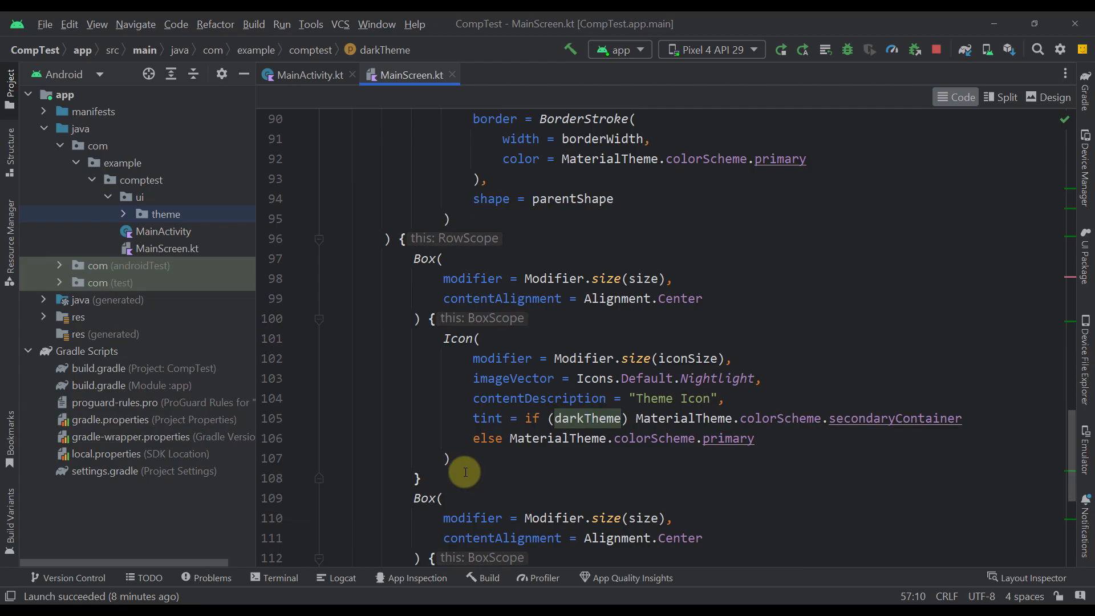
pyautogui.scroll(3)
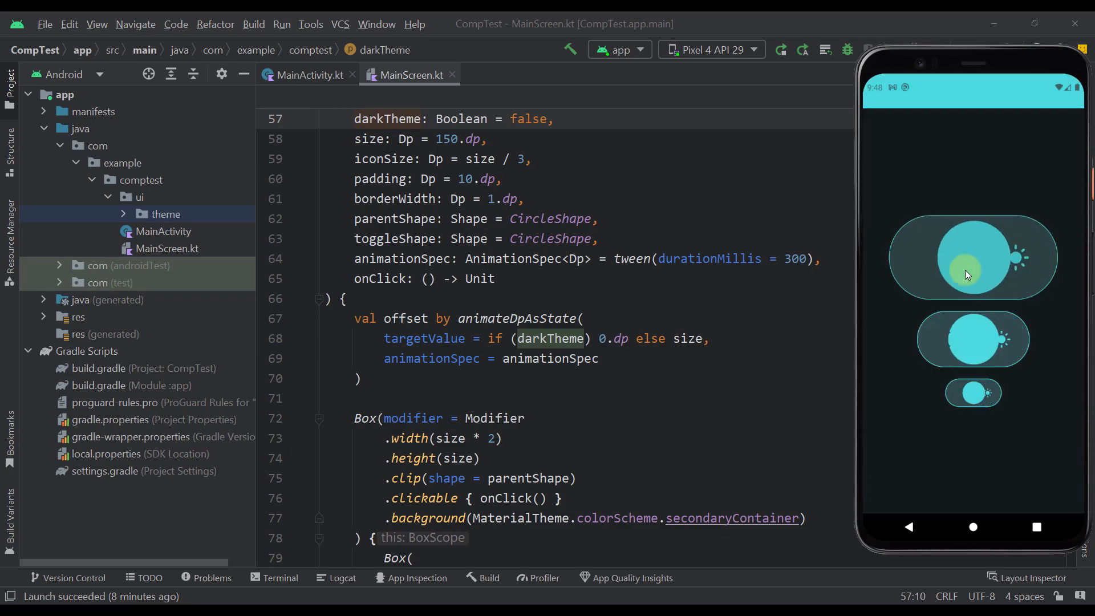
# - Toggle the emulator app to dark and back to light with the large switch, then hide the emulator
pyautogui.click(970, 257)
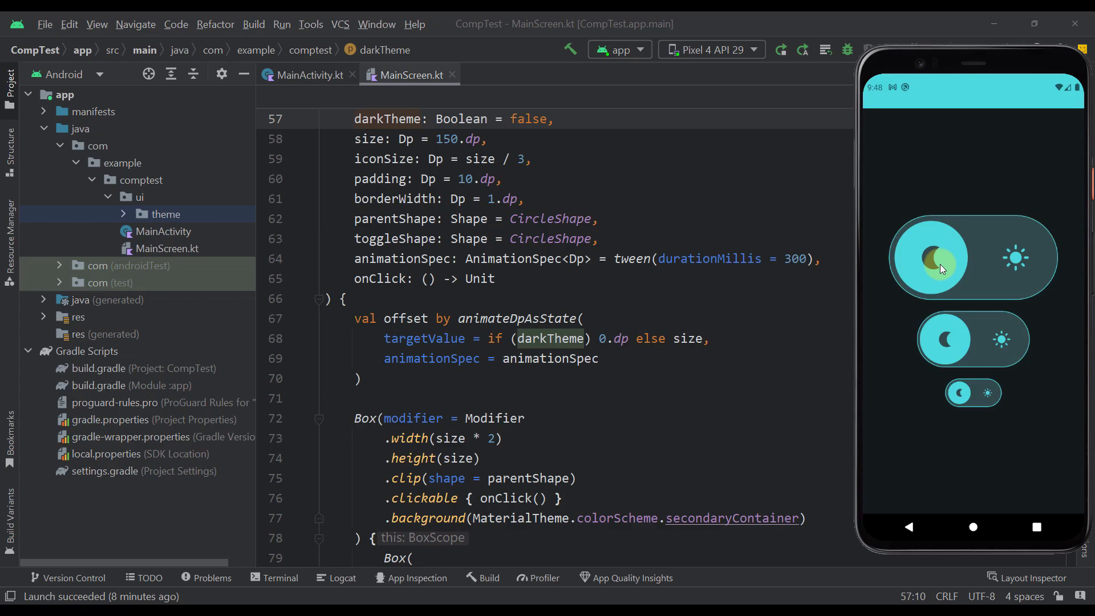
pyautogui.click(927, 258)
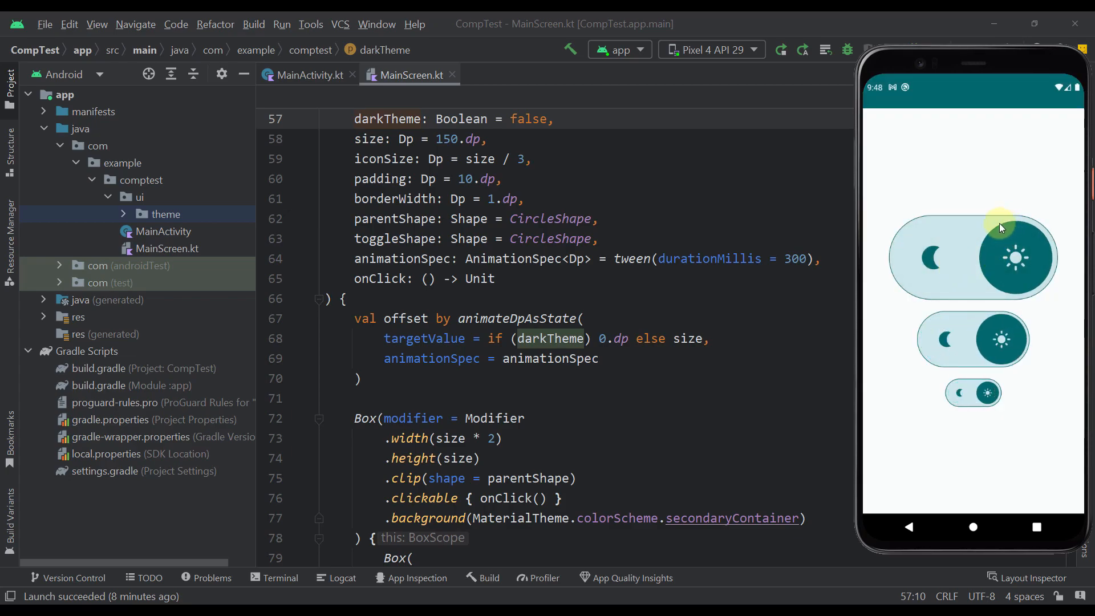
pyautogui.scroll(3)
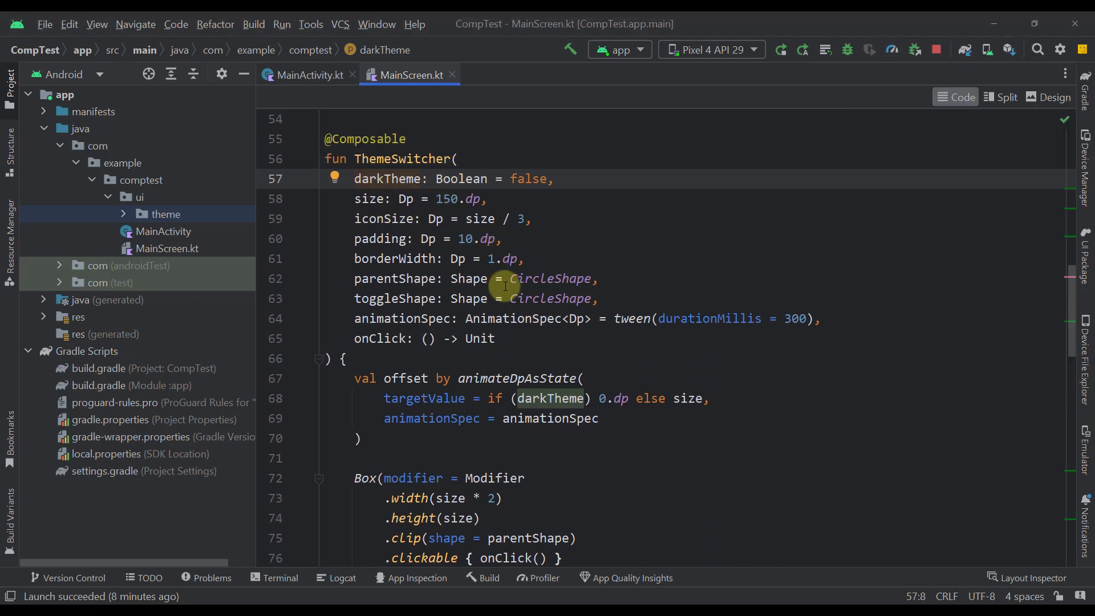
pyautogui.moveTo(558, 338)
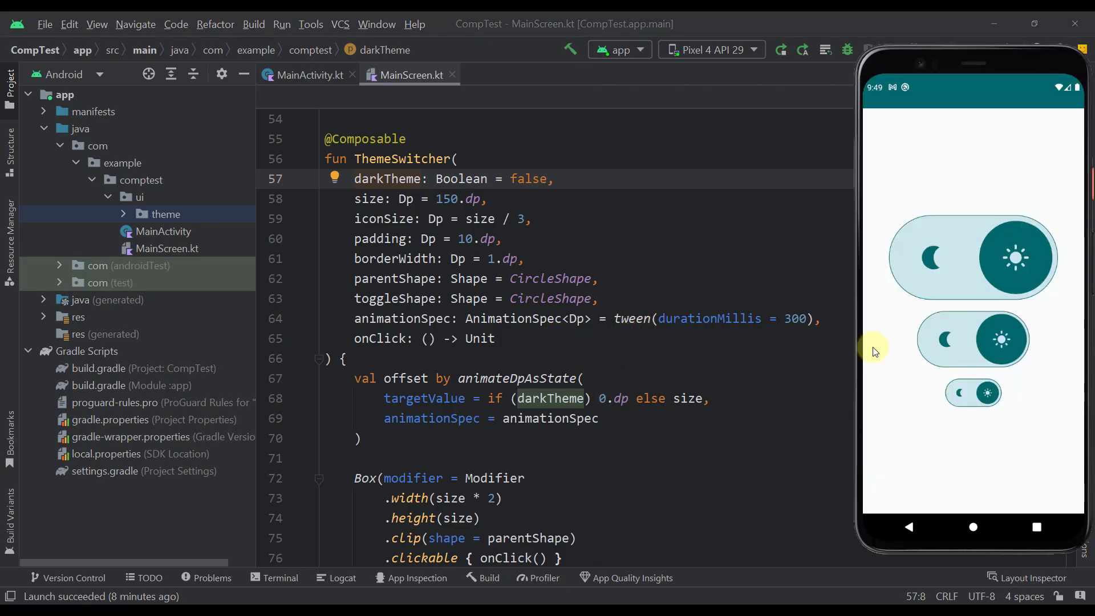
pyautogui.moveTo(943, 246)
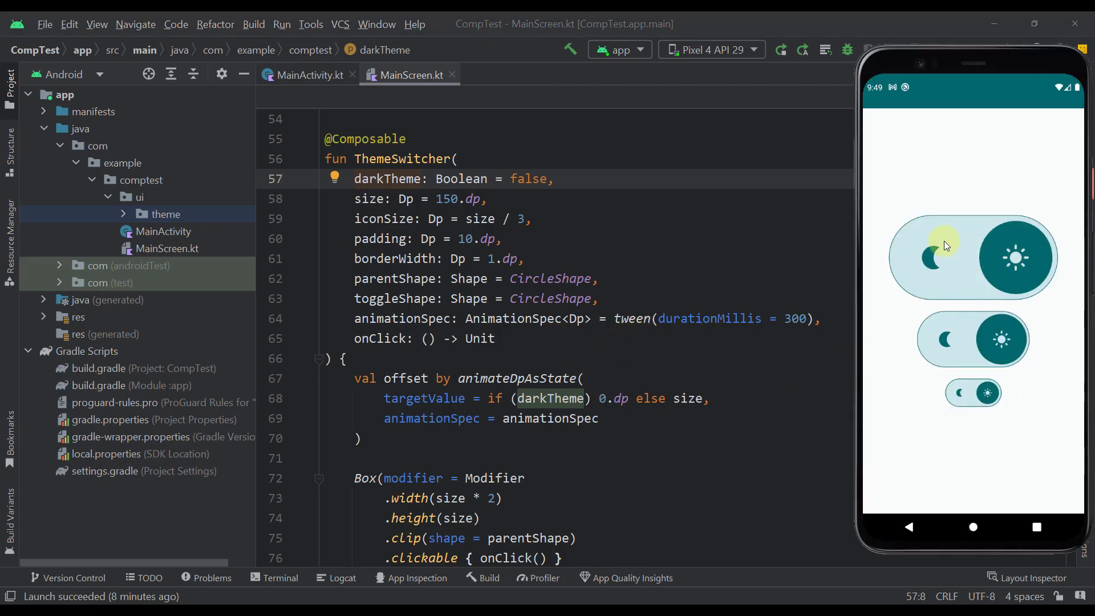
pyautogui.click(932, 273)
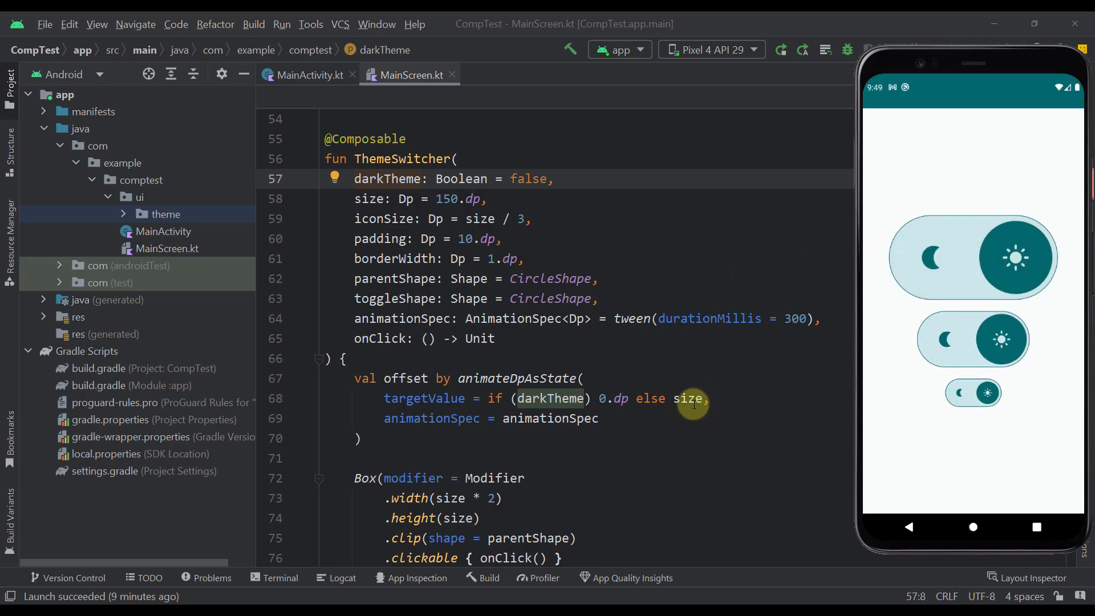
pyautogui.moveTo(705, 411)
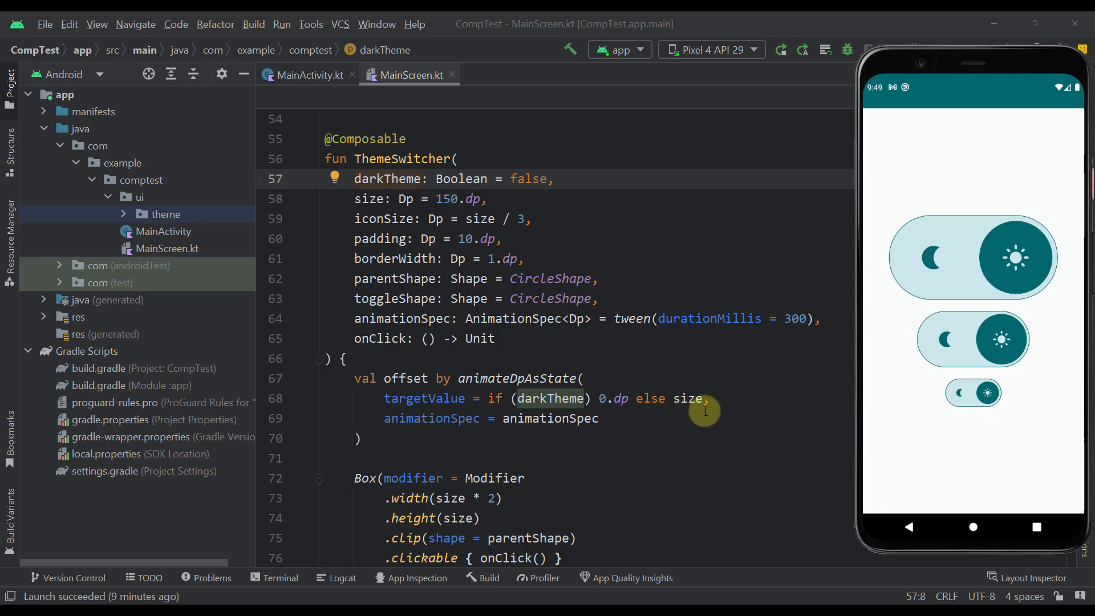
pyautogui.moveTo(664, 350)
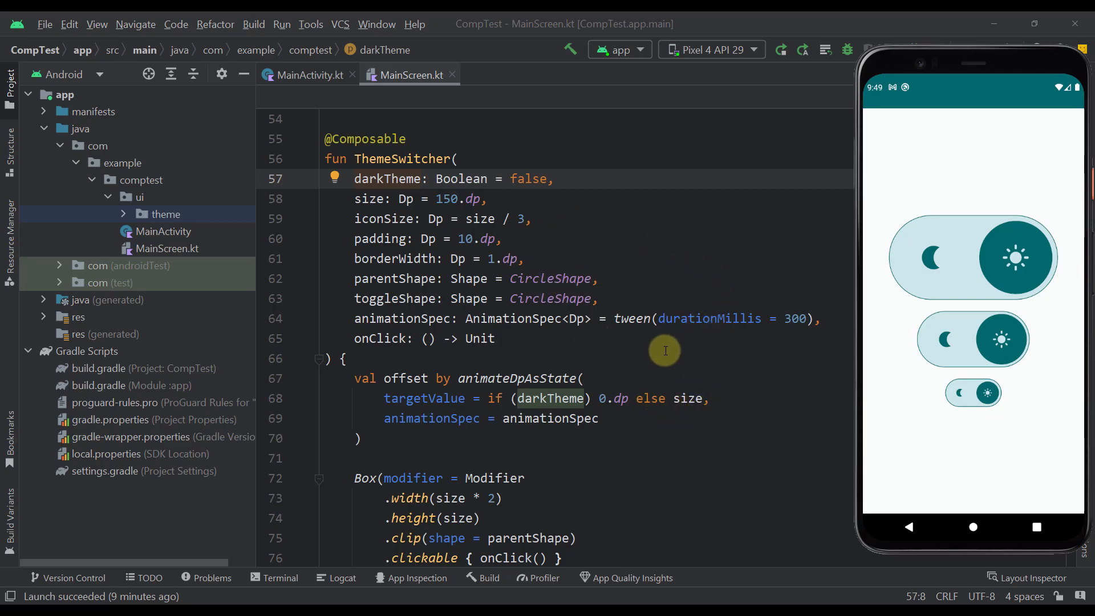
pyautogui.moveTo(543, 318)
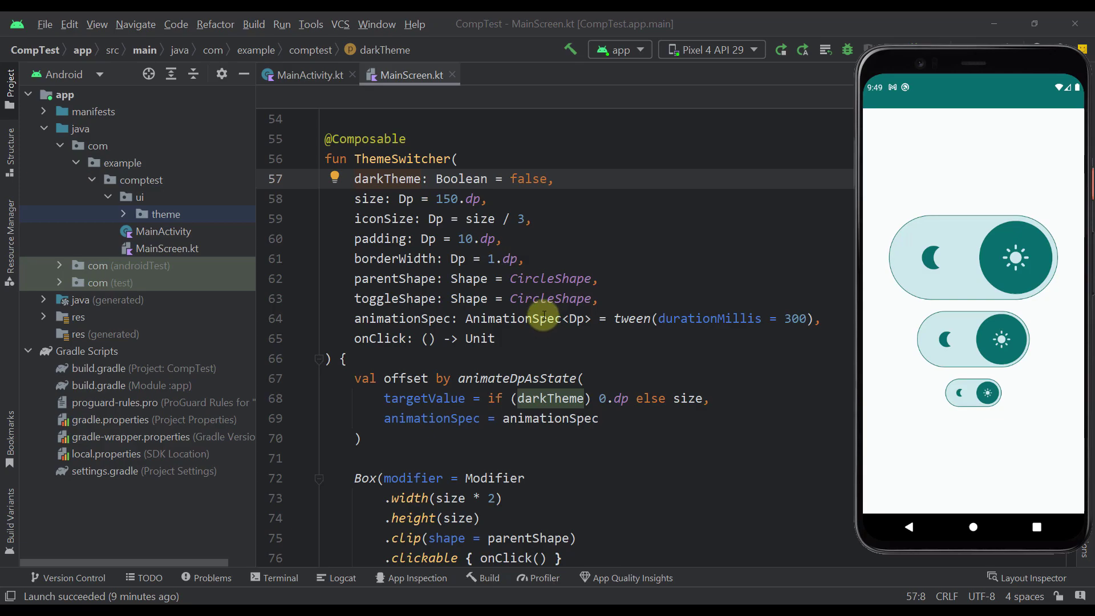
pyautogui.moveTo(423, 179)
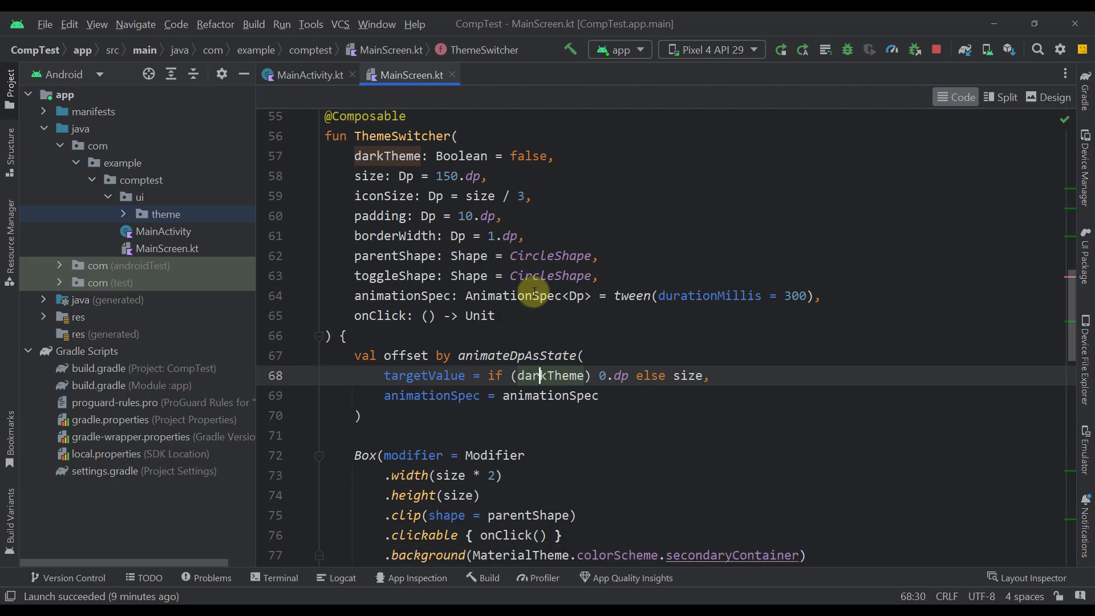
# - Scroll through the offset animation and the NightLight/LightMode icon tint lines driven by darkTheme
pyautogui.scroll(-3)
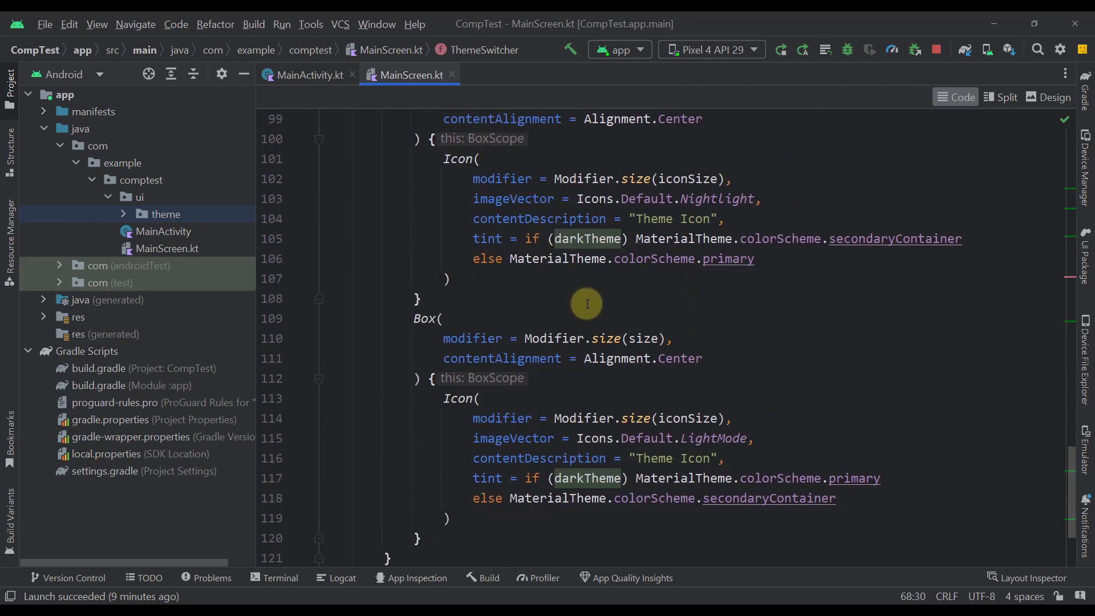
pyautogui.scroll(3)
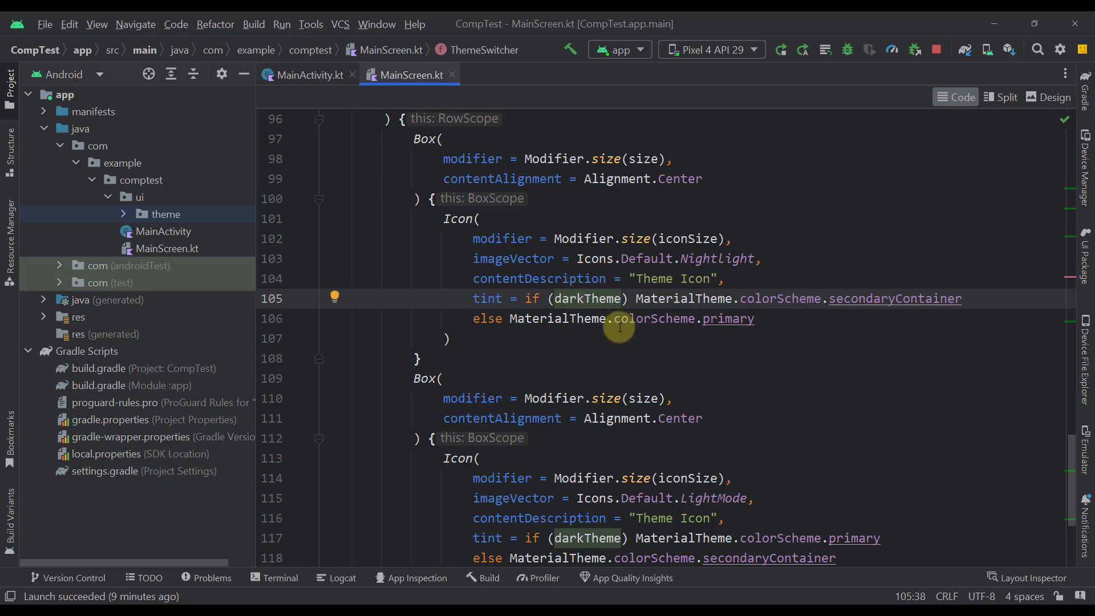
pyautogui.scroll(3)
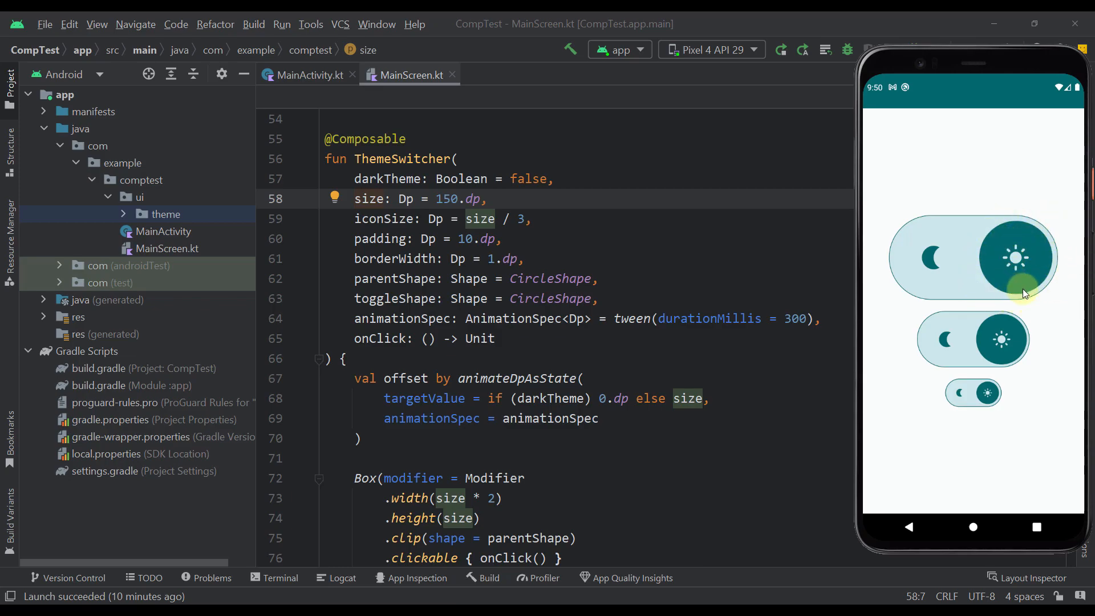
pyautogui.moveTo(982, 292)
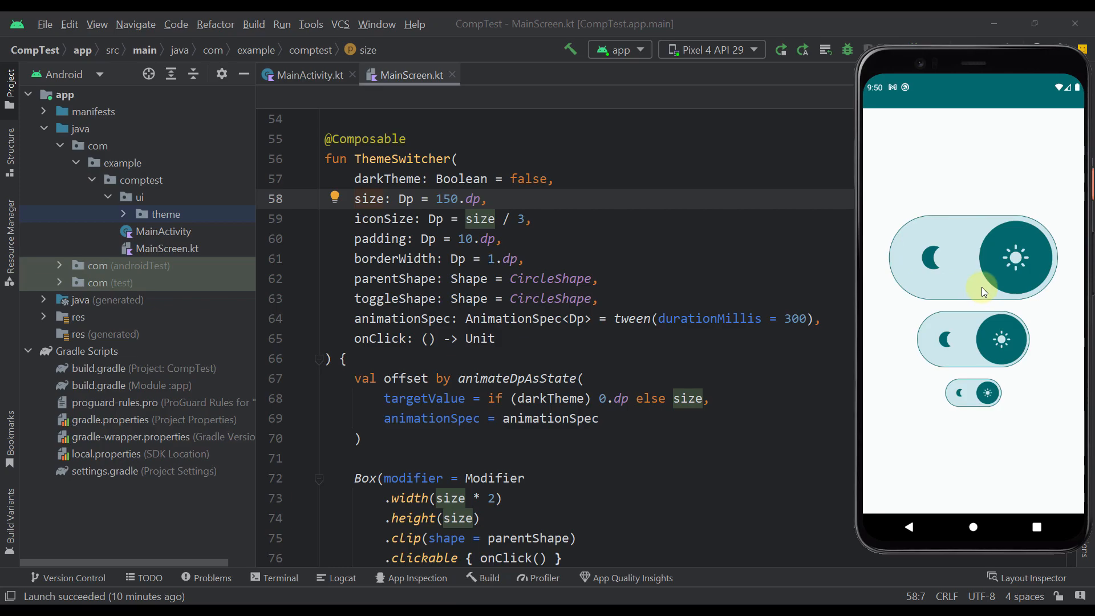
pyautogui.moveTo(636, 309)
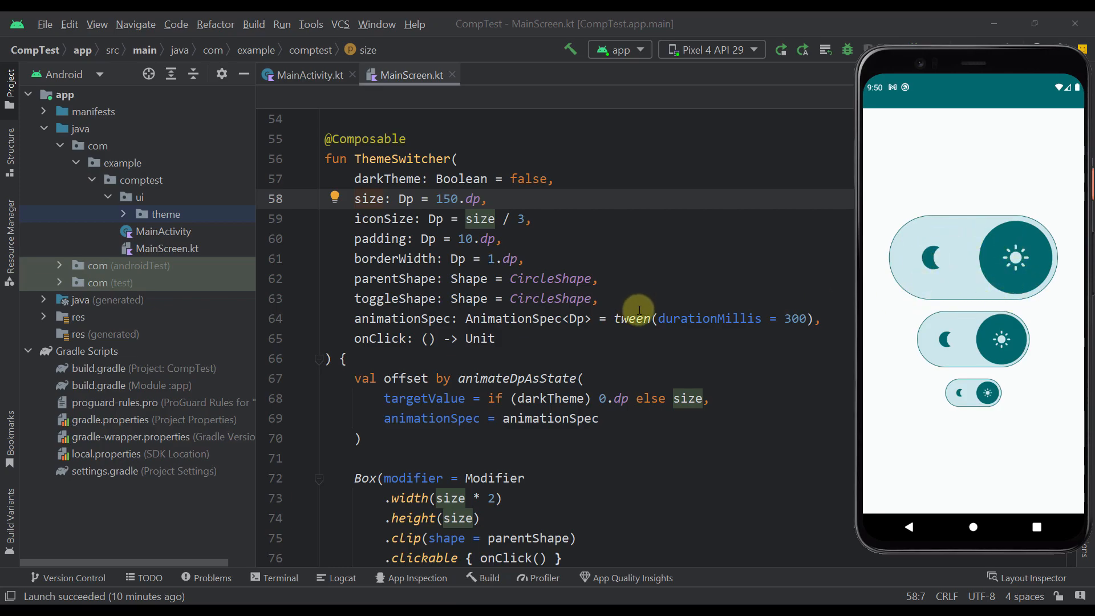
pyautogui.scroll(-3)
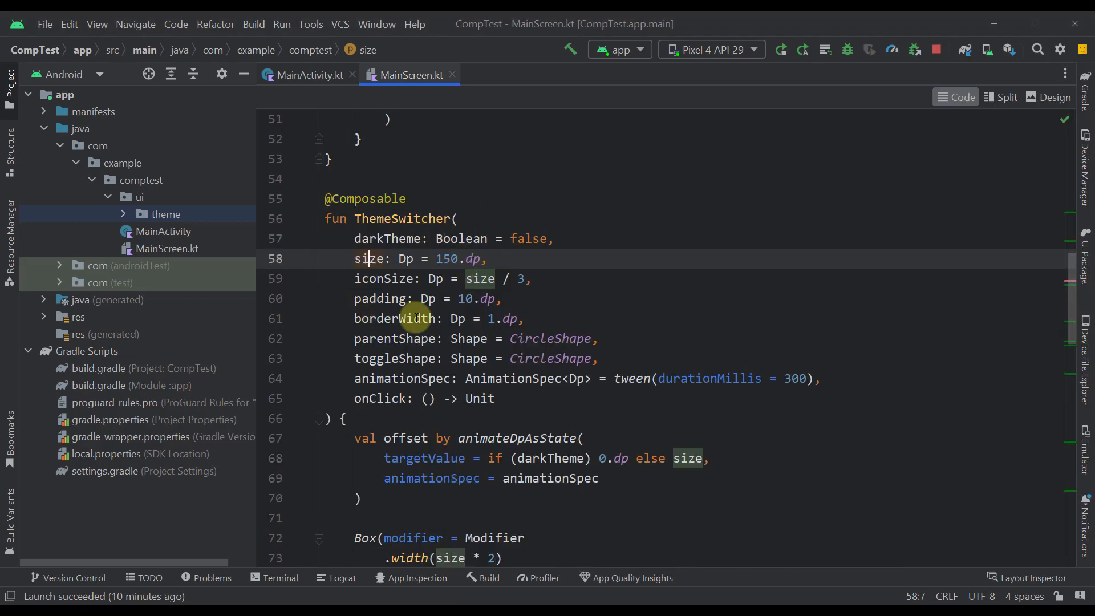
pyautogui.scroll(-3)
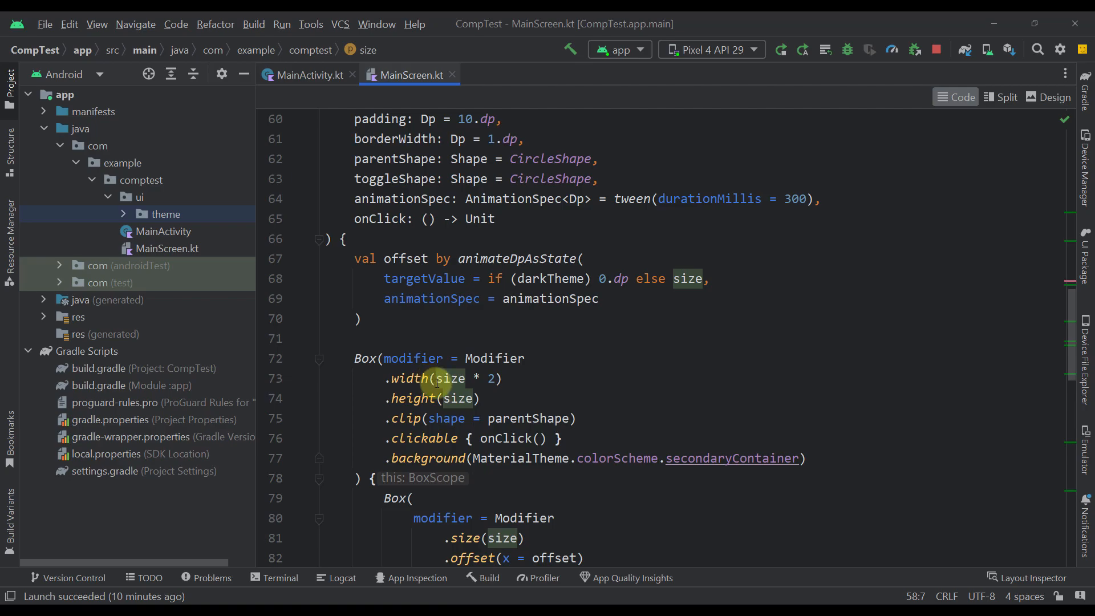
pyautogui.scroll(-3)
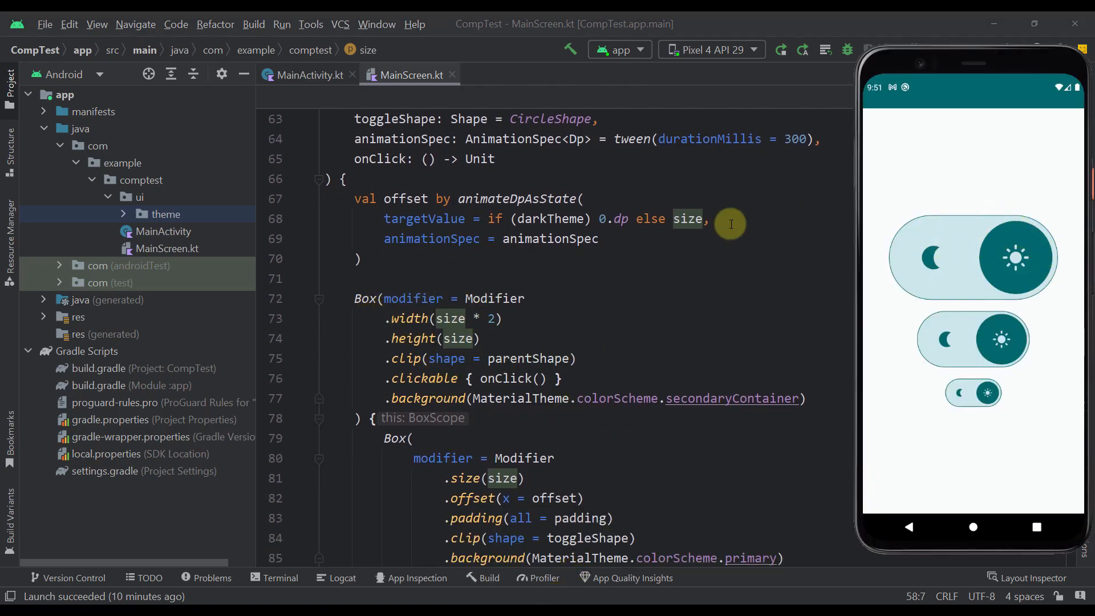
pyautogui.moveTo(474, 318)
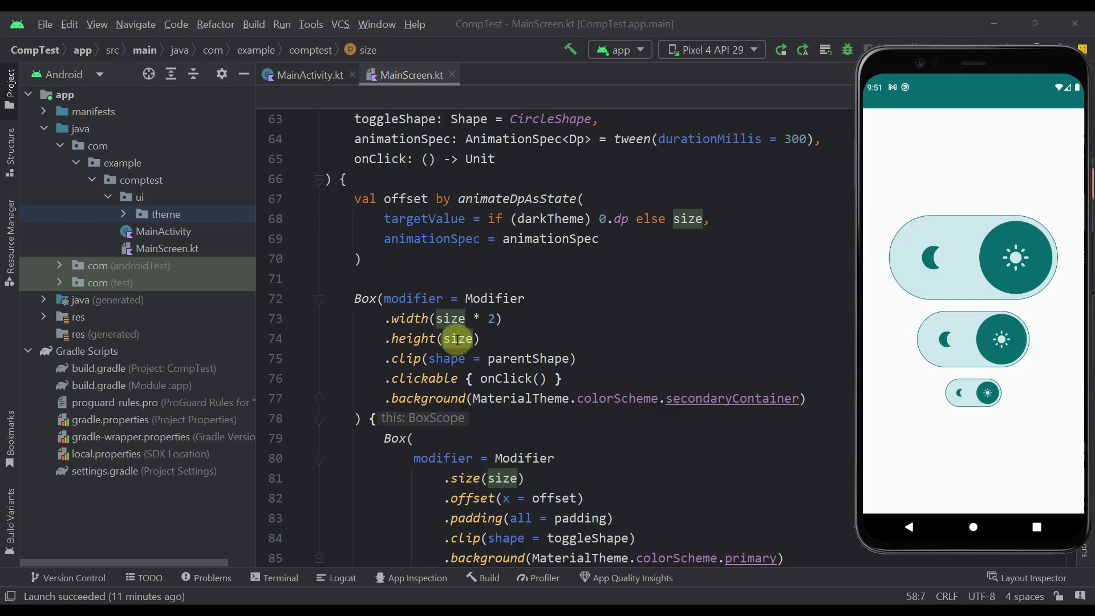
pyautogui.scroll(-3)
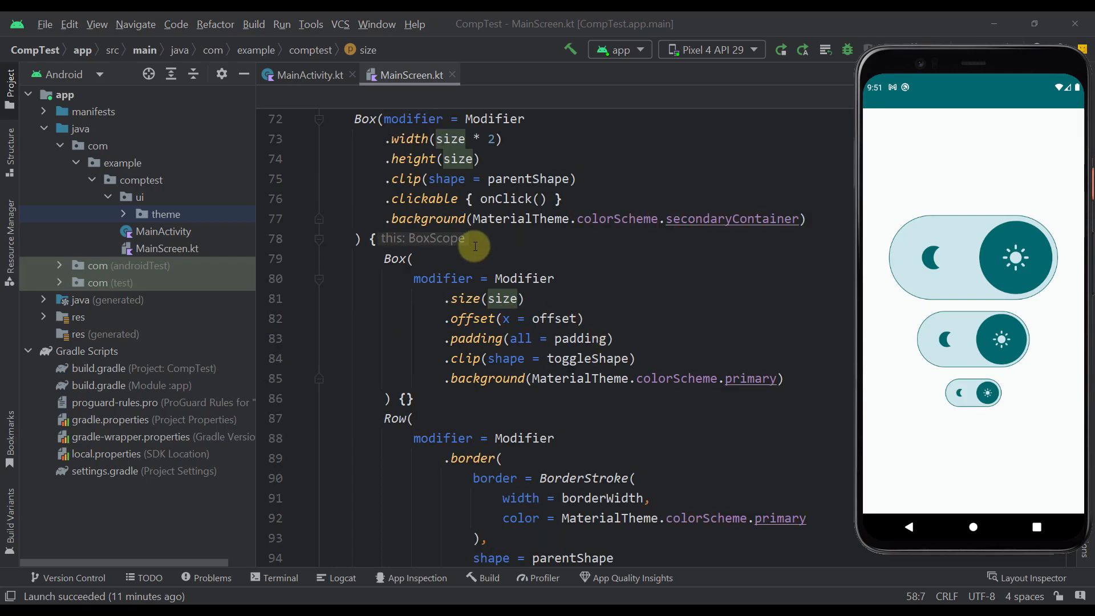
pyautogui.click(1016, 257)
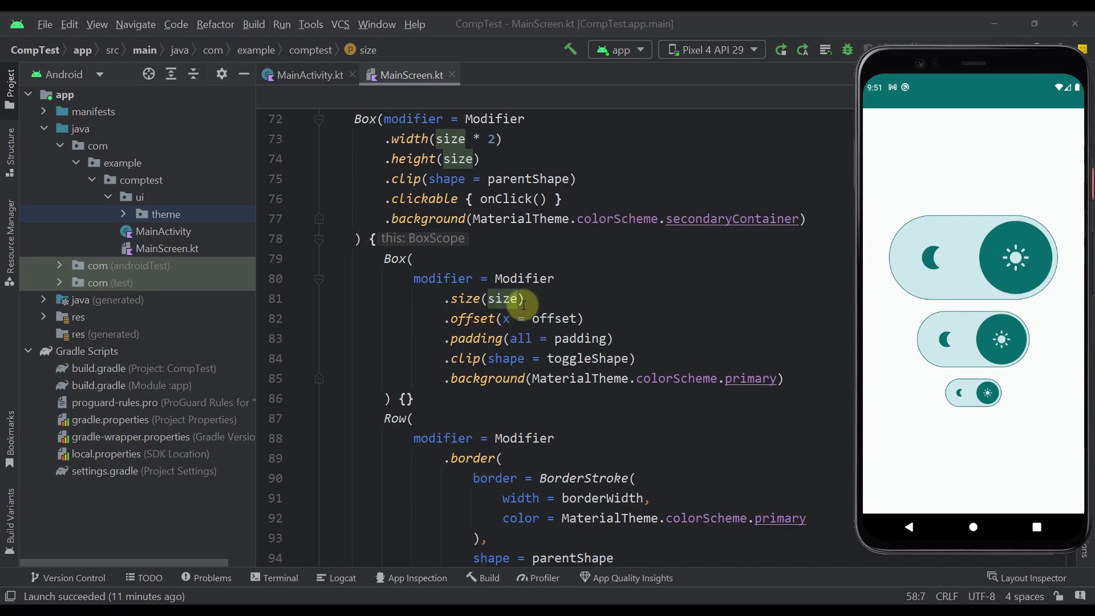
pyautogui.scroll(-3)
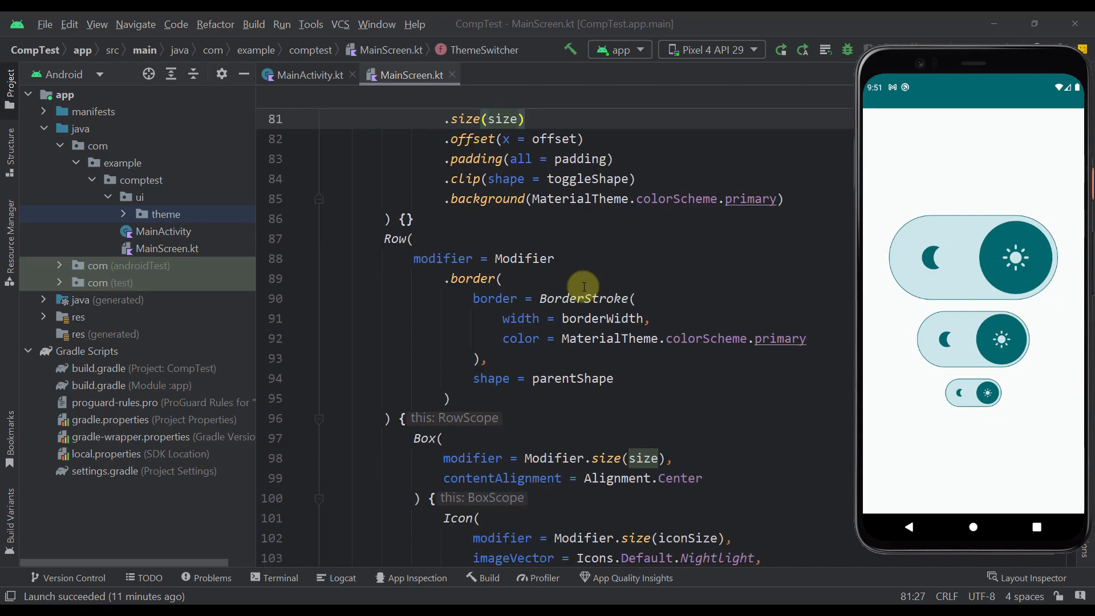
pyautogui.scroll(-3)
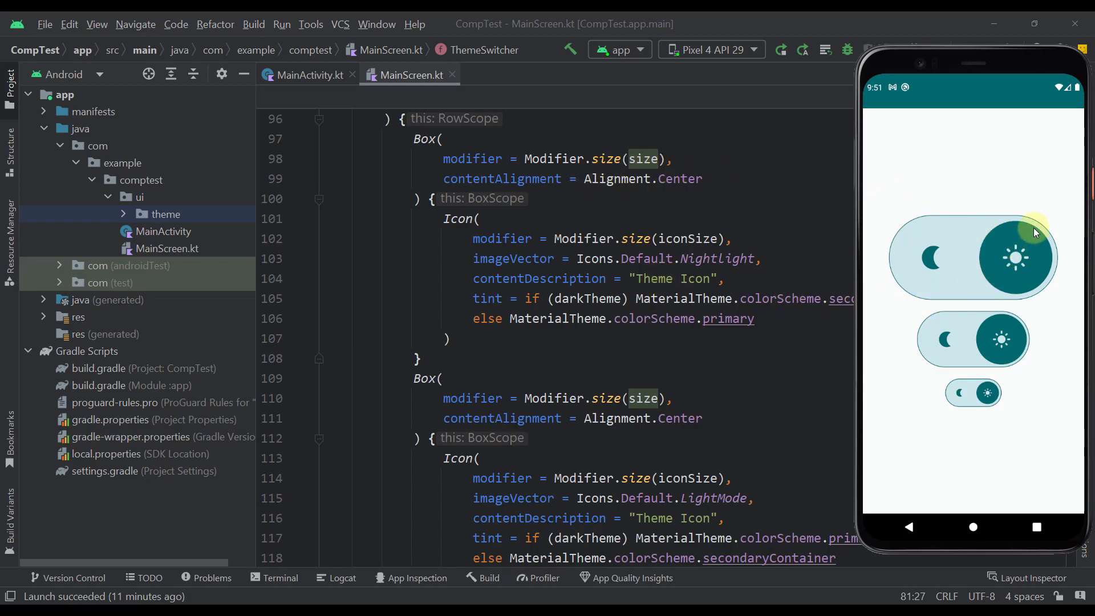
pyautogui.moveTo(559, 290)
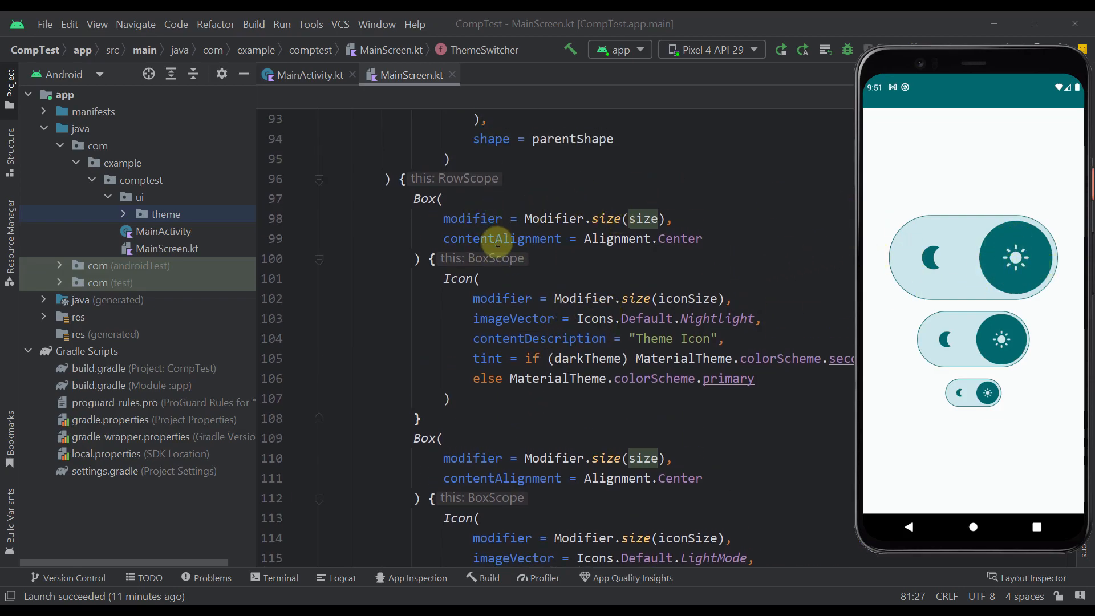
pyautogui.moveTo(685, 297)
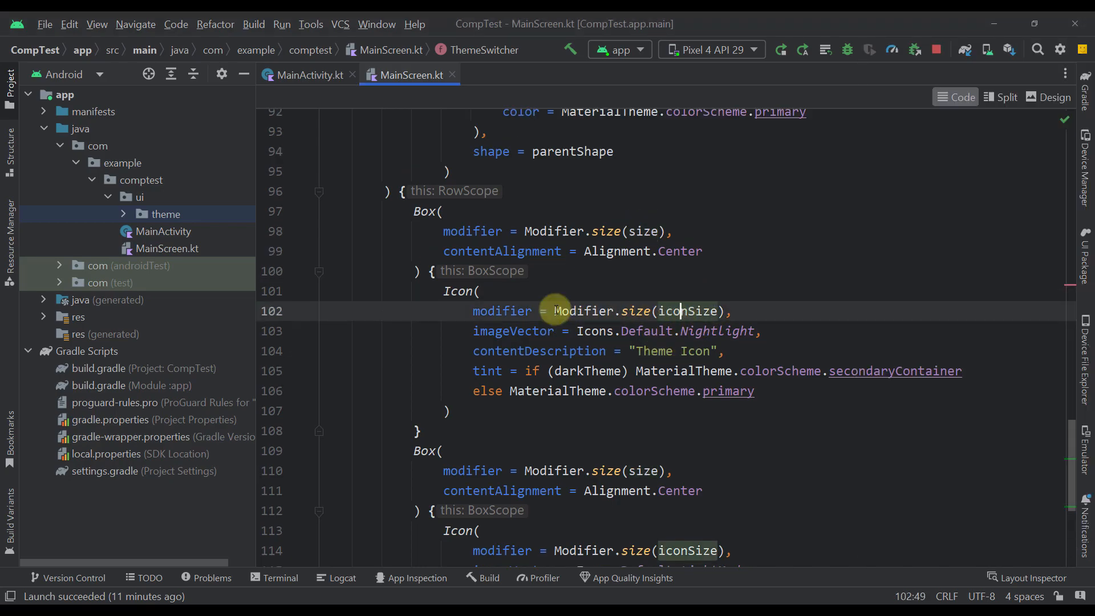
# - Scroll up to the ThemeSwitcher signature with its default size, padding, shape and animation values
pyautogui.scroll(3)
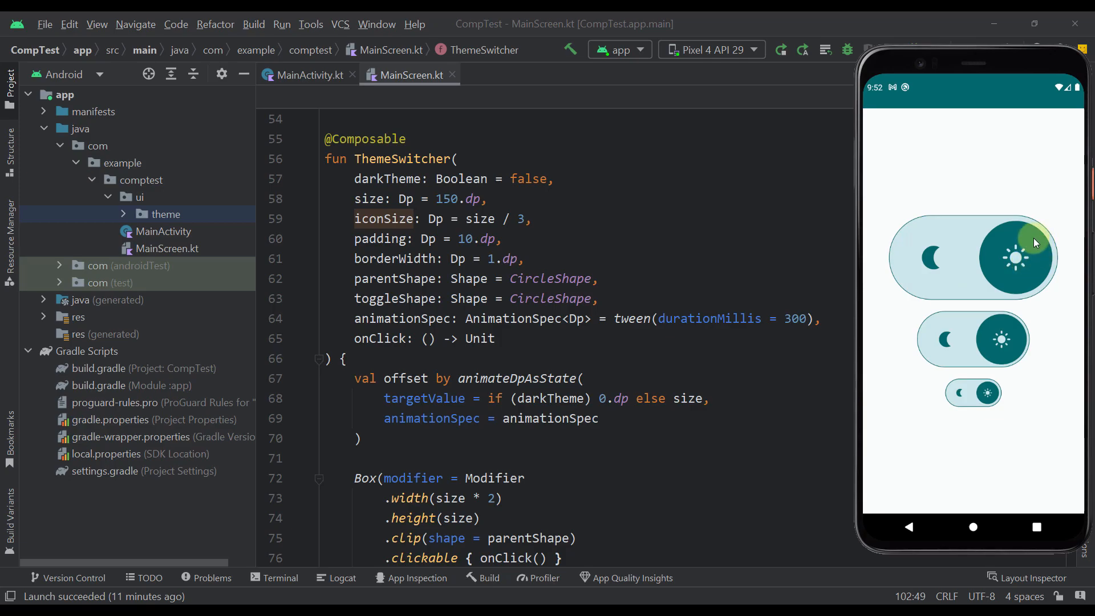
pyautogui.moveTo(505, 218)
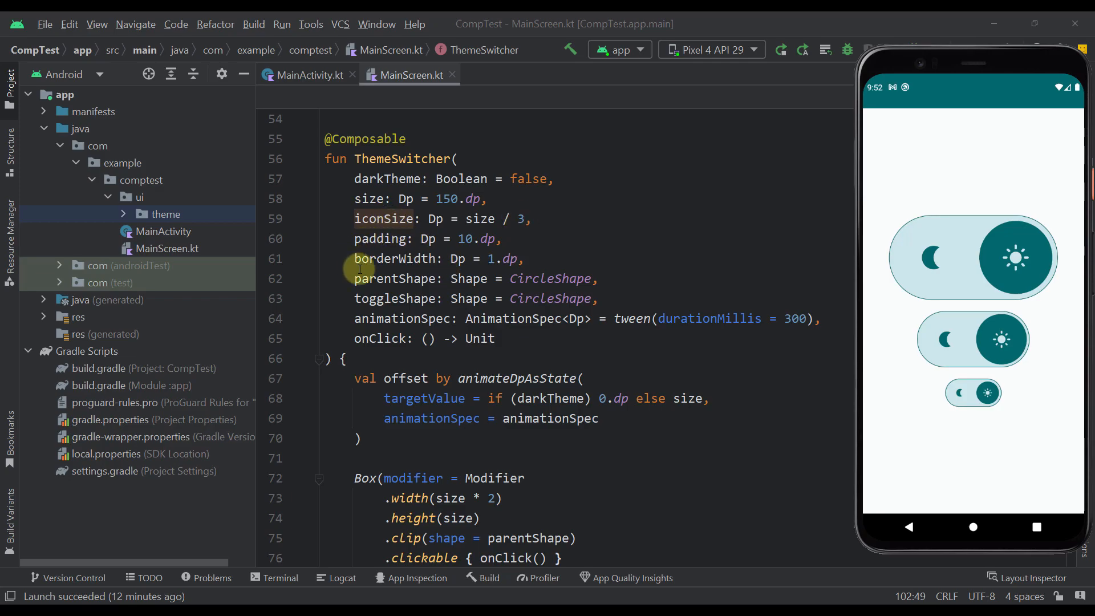
pyautogui.moveTo(954, 216)
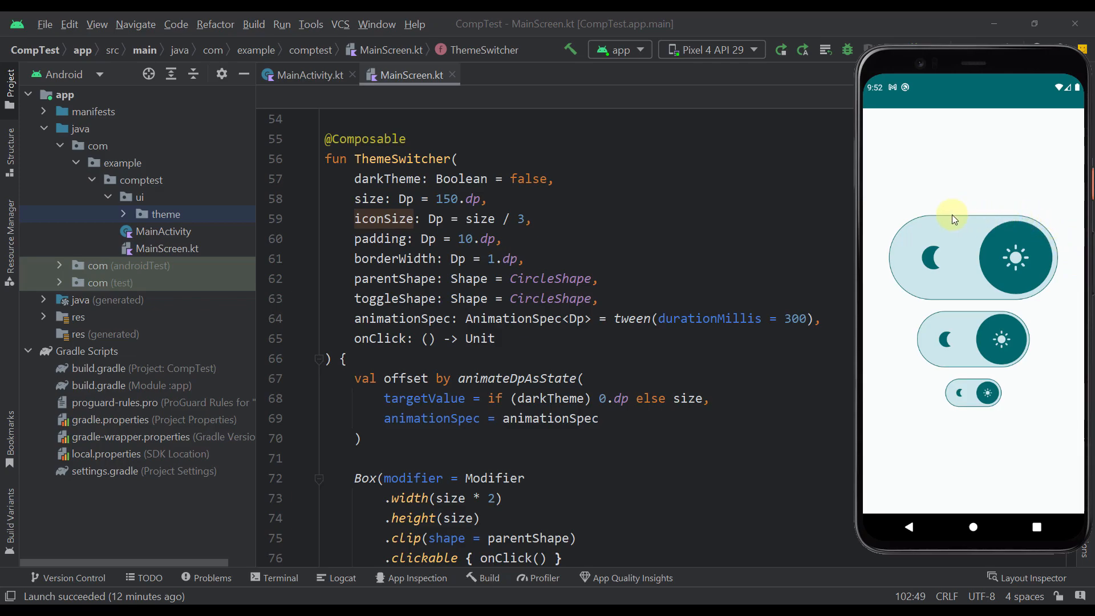
pyautogui.moveTo(976, 334)
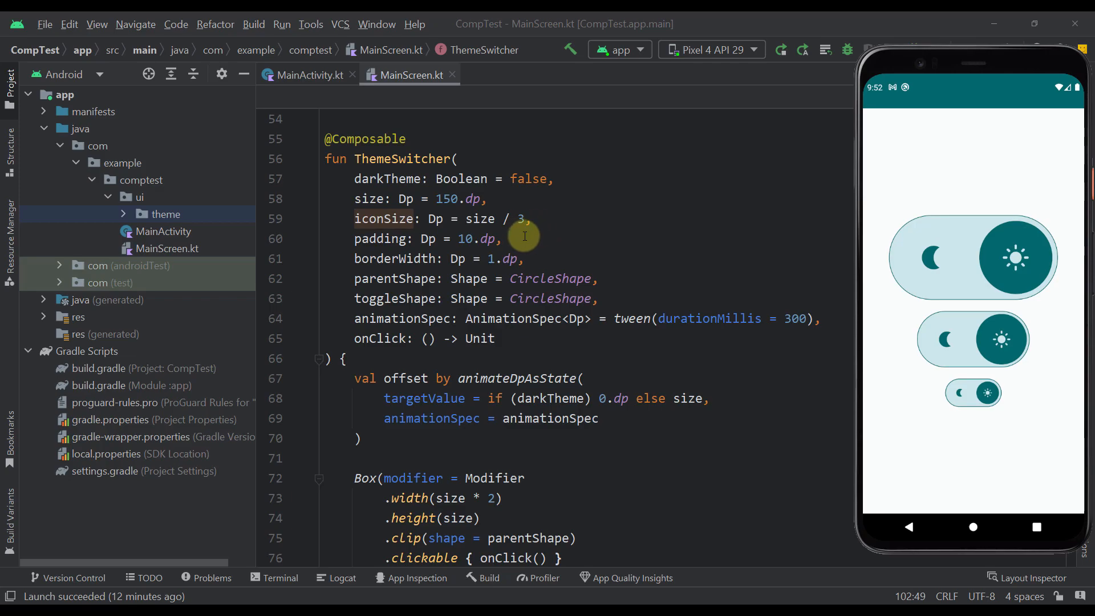
pyautogui.moveTo(489, 259)
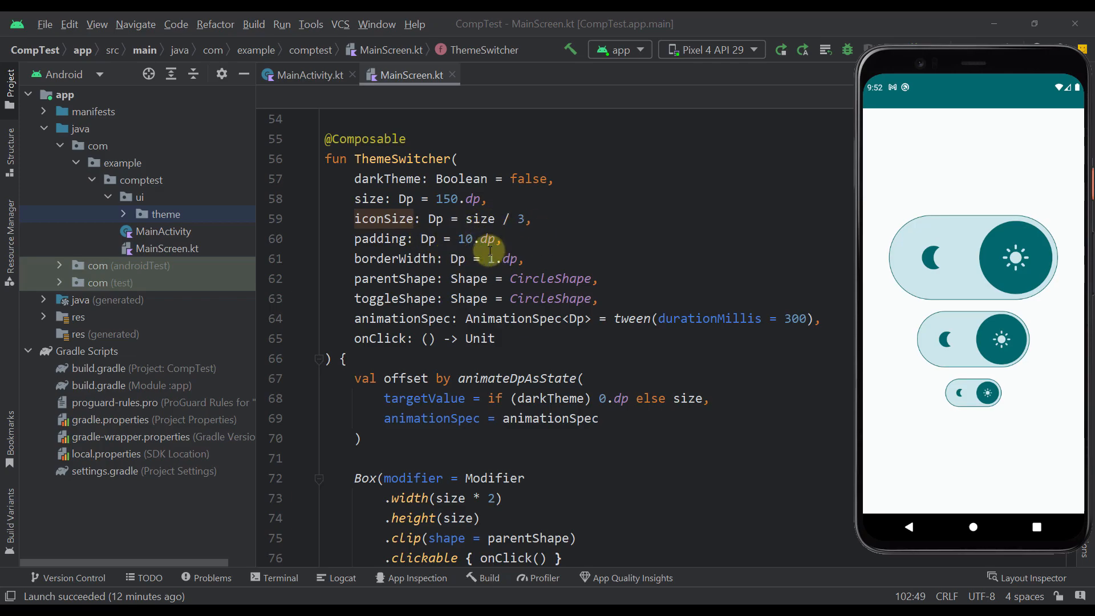
pyautogui.moveTo(943, 217)
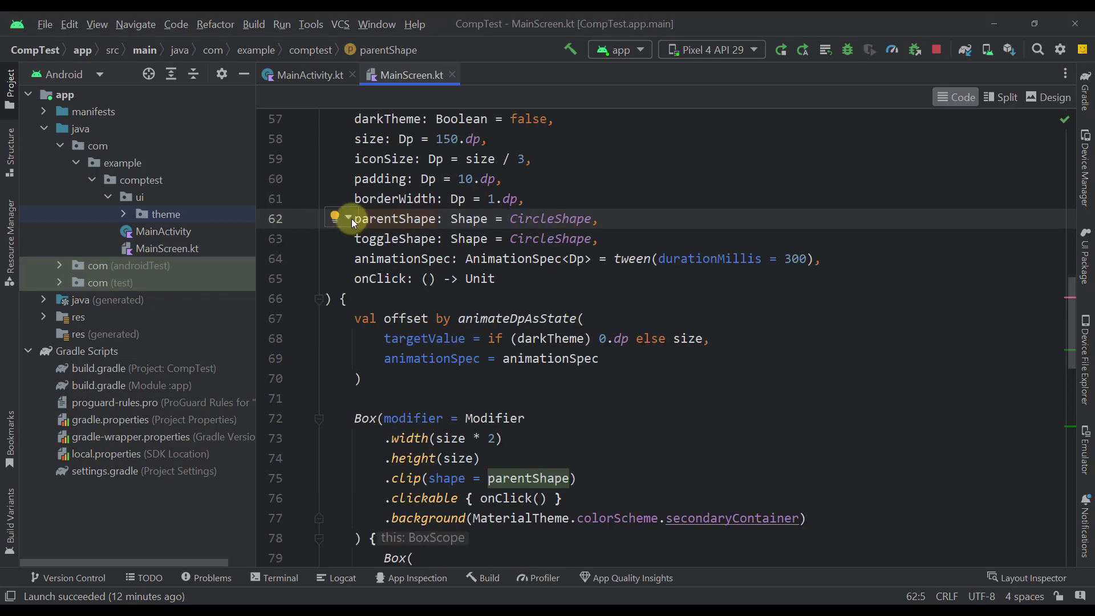
pyautogui.moveTo(556, 557)
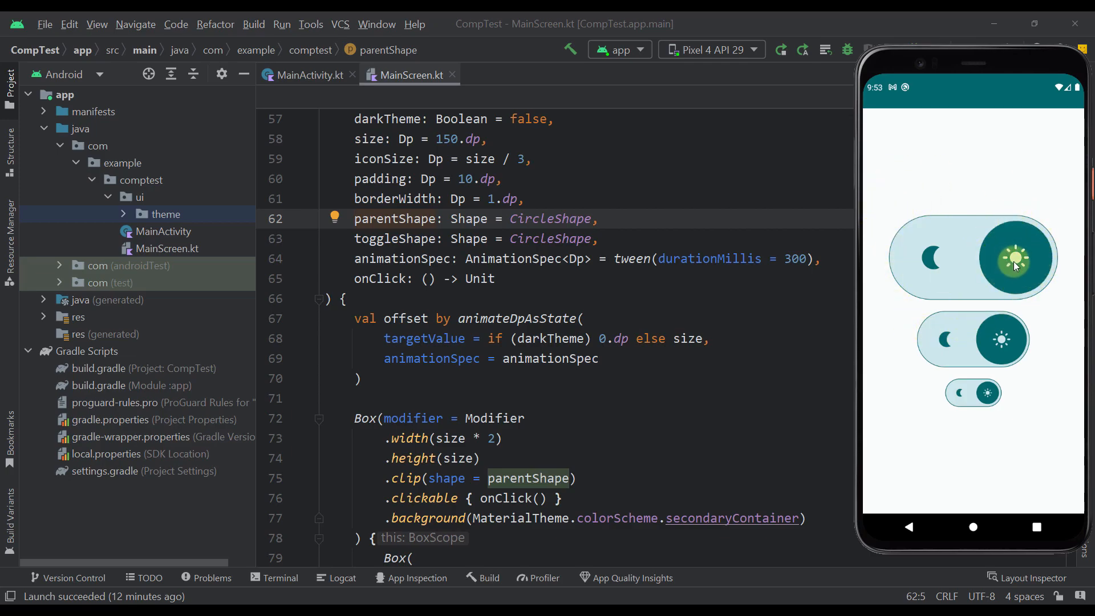
# - Switch the emulator app to dark theme and highlight the onClick parameter receiving onThemeUpdated
pyautogui.click(1015, 257)
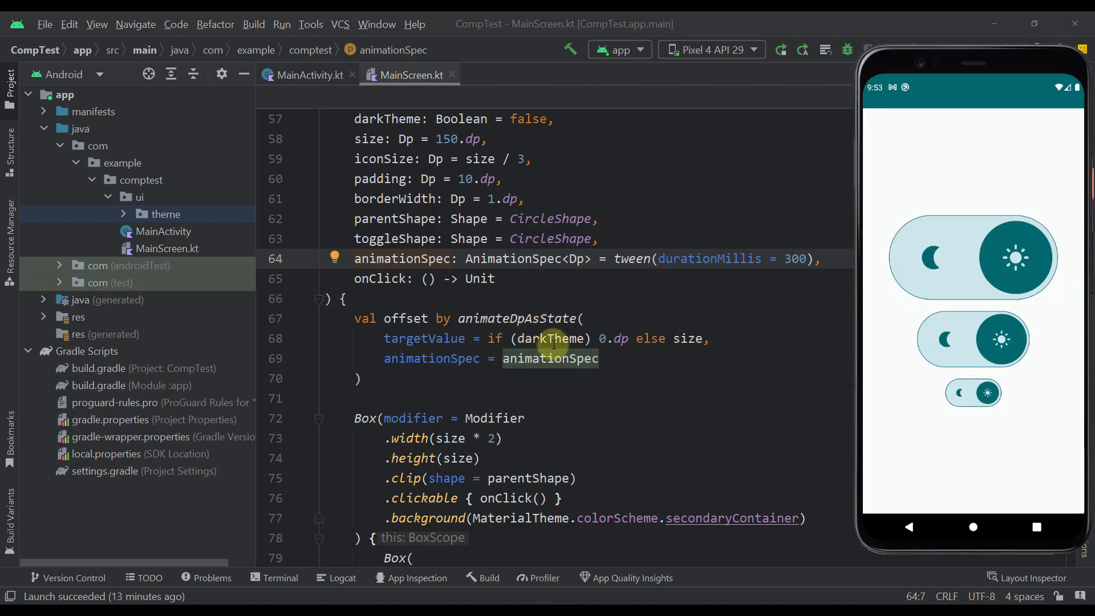
pyautogui.moveTo(631, 259)
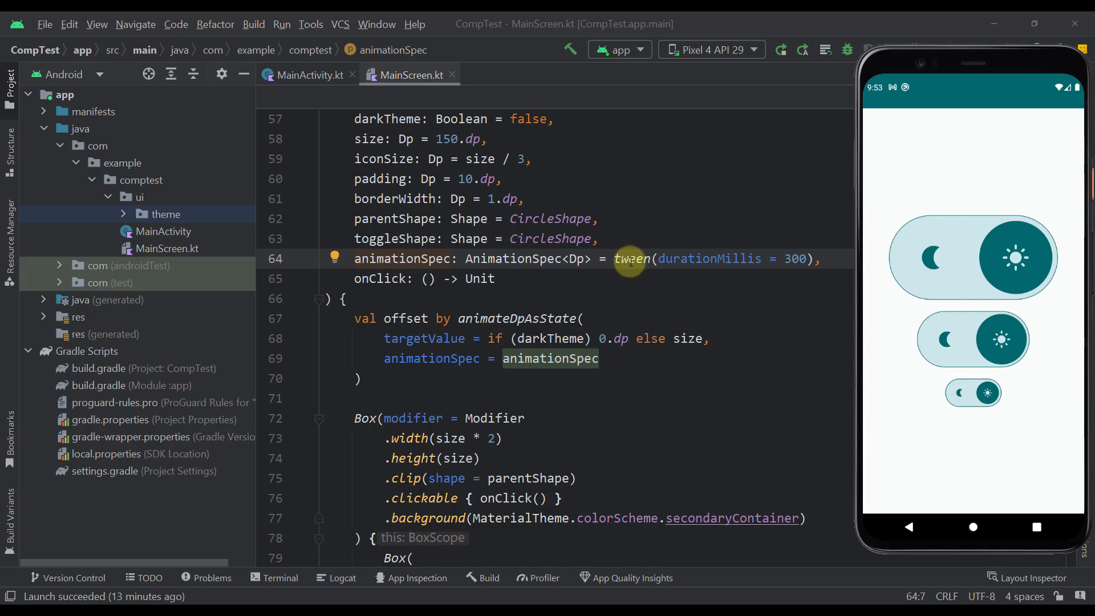
pyautogui.moveTo(802, 275)
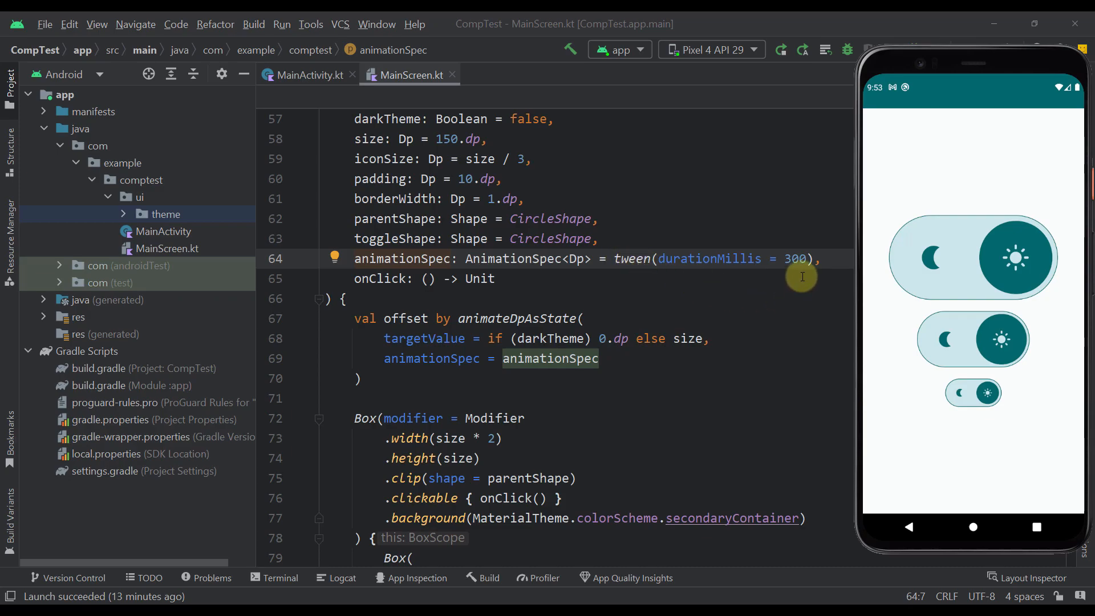
pyautogui.click(405, 278)
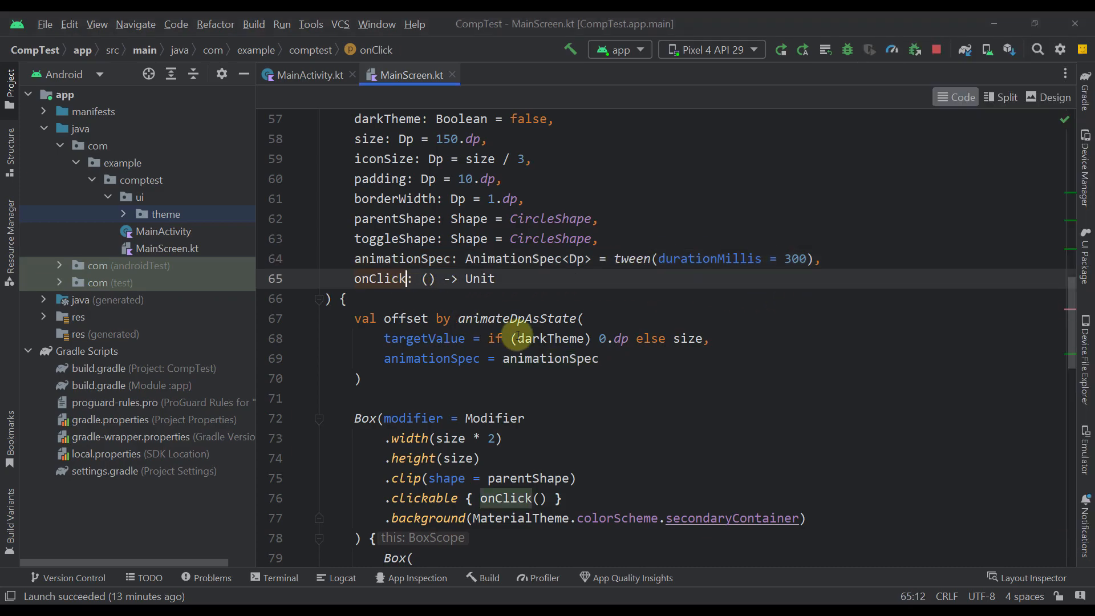
pyautogui.scroll(-3)
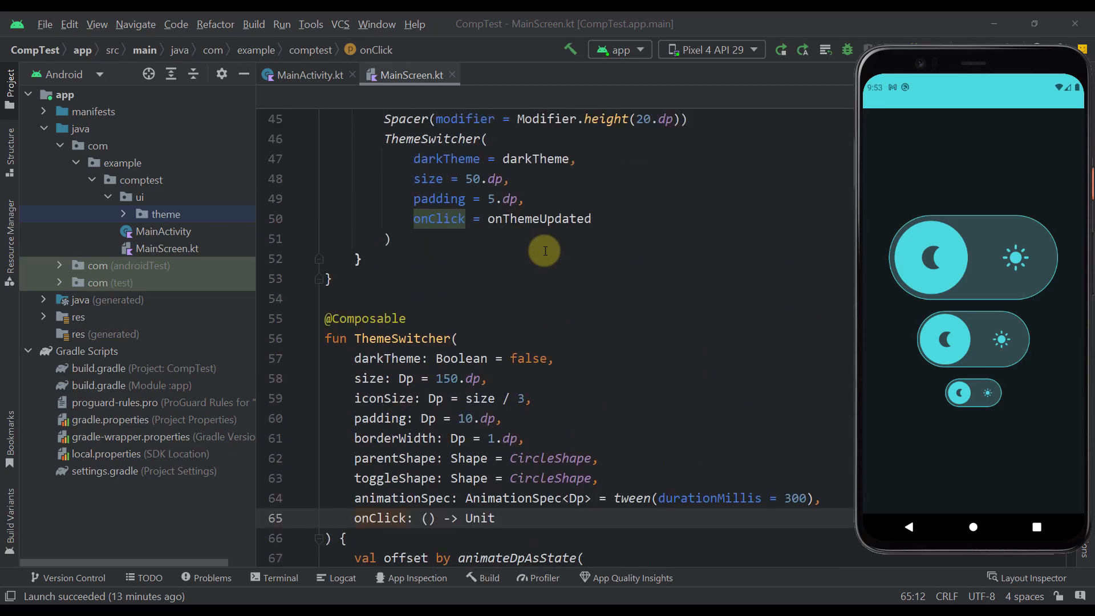
pyautogui.click(306, 76)
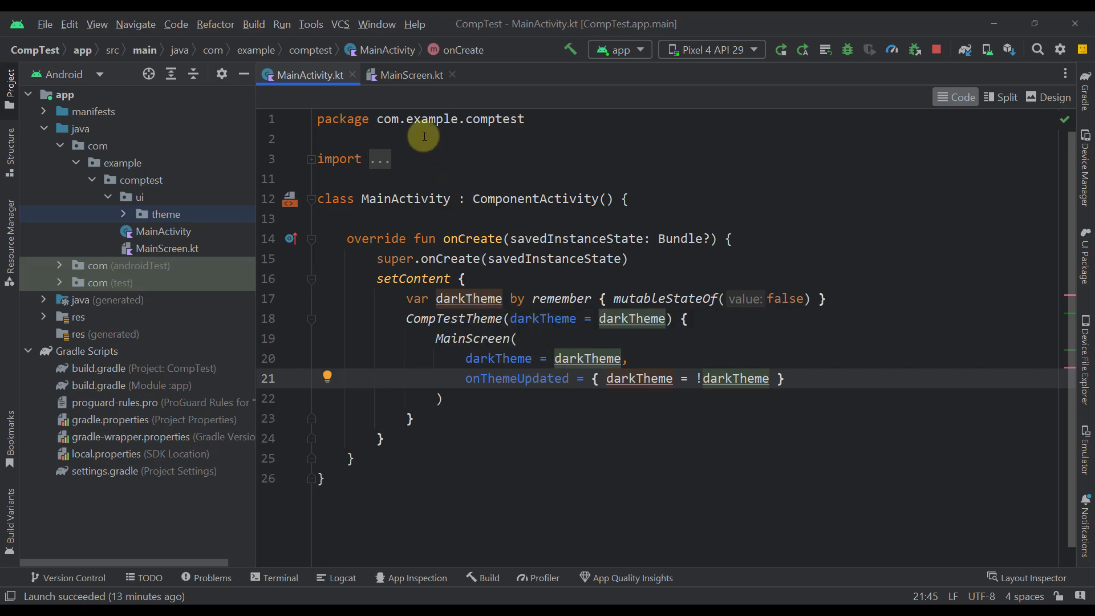
pyautogui.moveTo(412, 76)
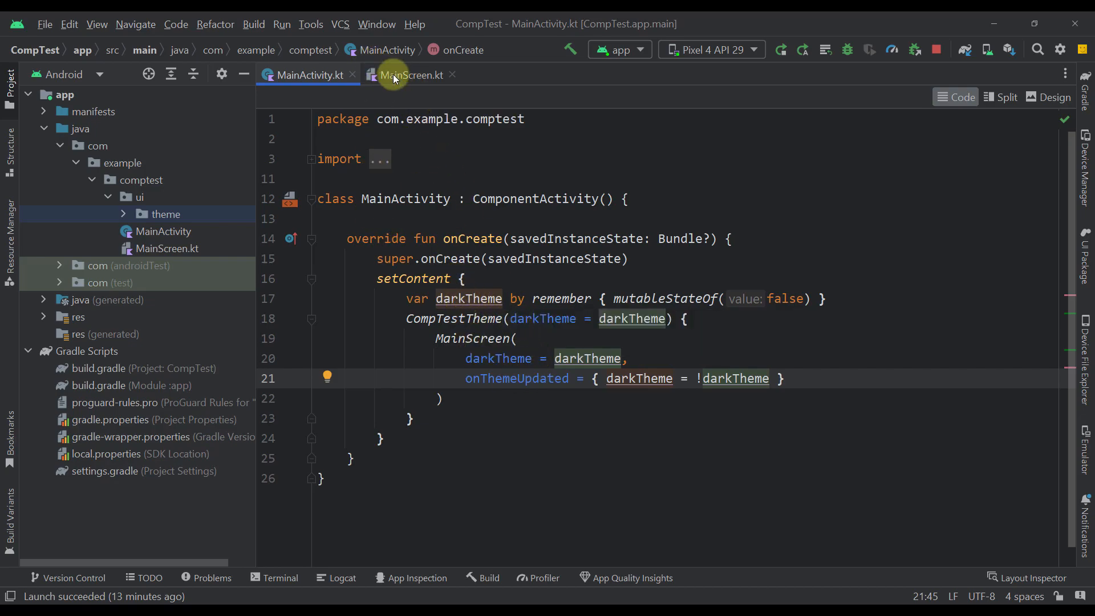
pyautogui.click(412, 75)
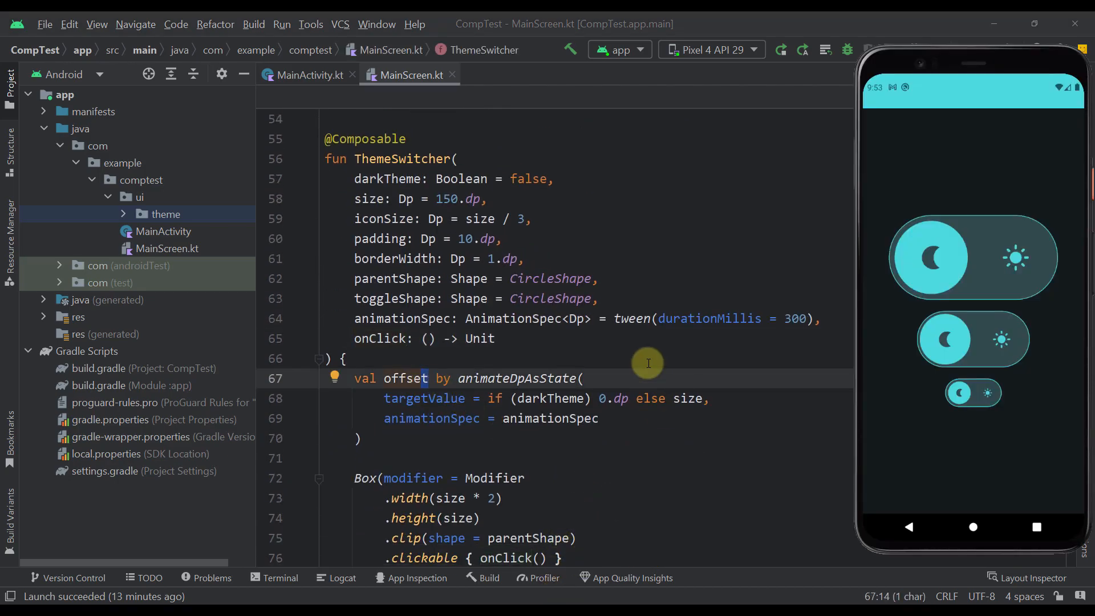
pyautogui.scroll(3)
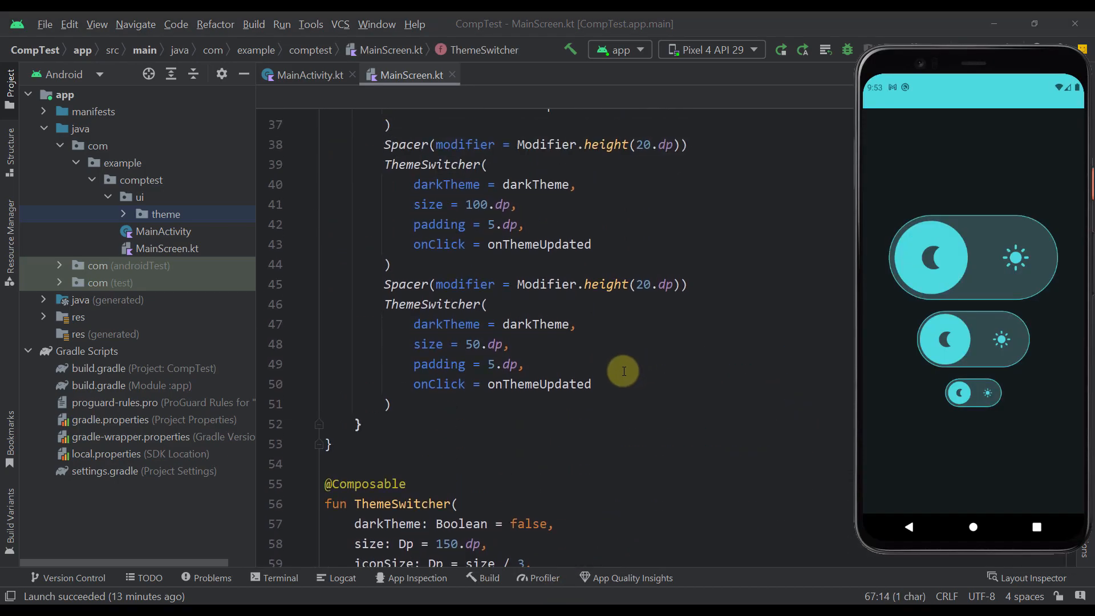
# - Scroll to the three ThemeSwitcher calls, then switch the app back to light theme from the small toggle
pyautogui.scroll(3)
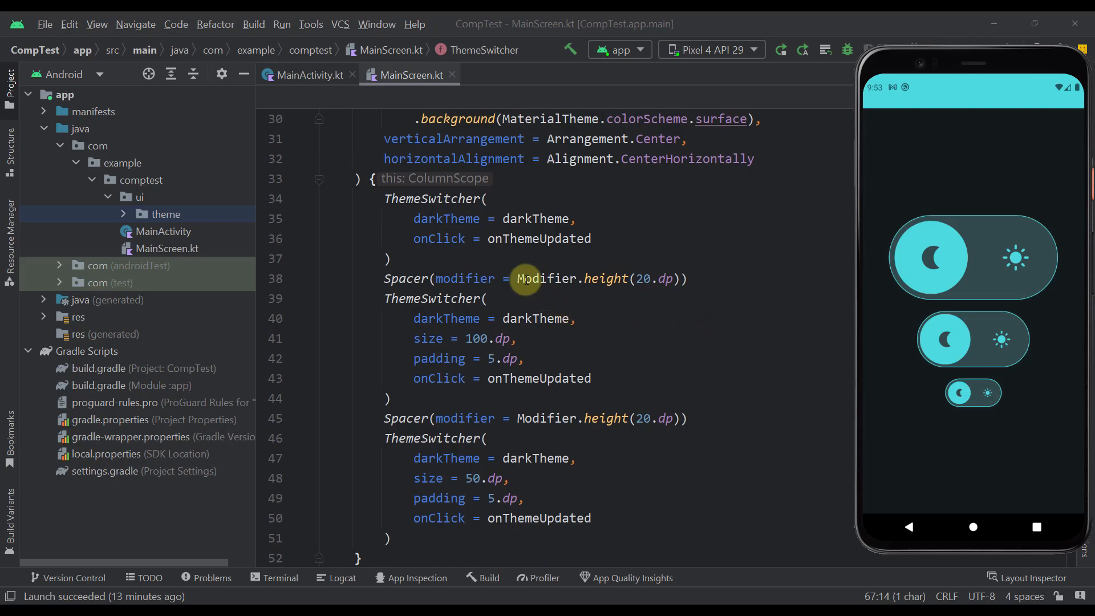
pyautogui.moveTo(467, 238)
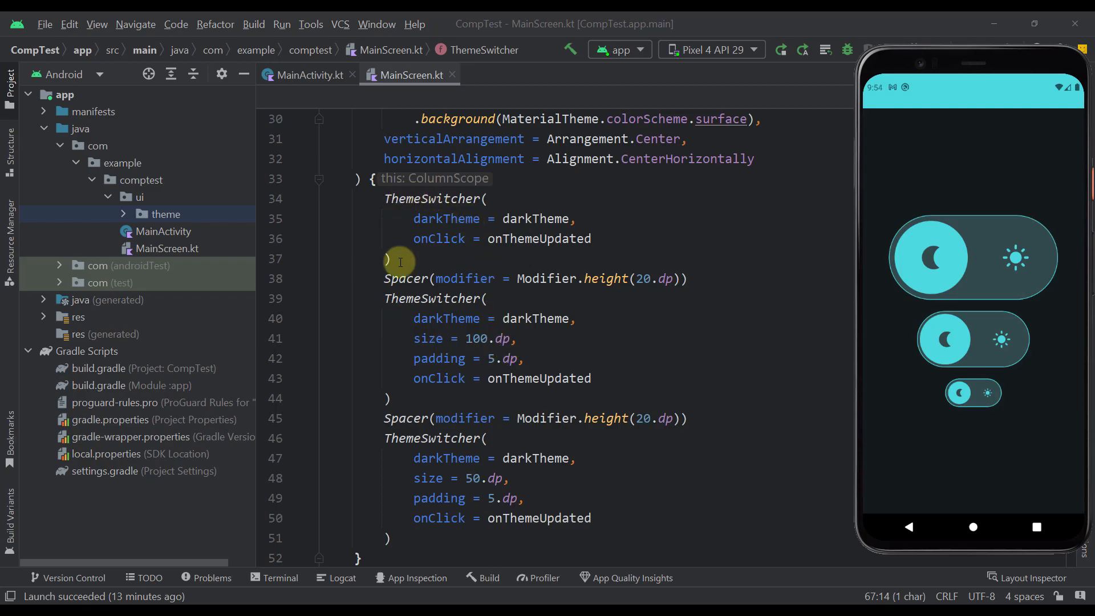
pyautogui.scroll(-3)
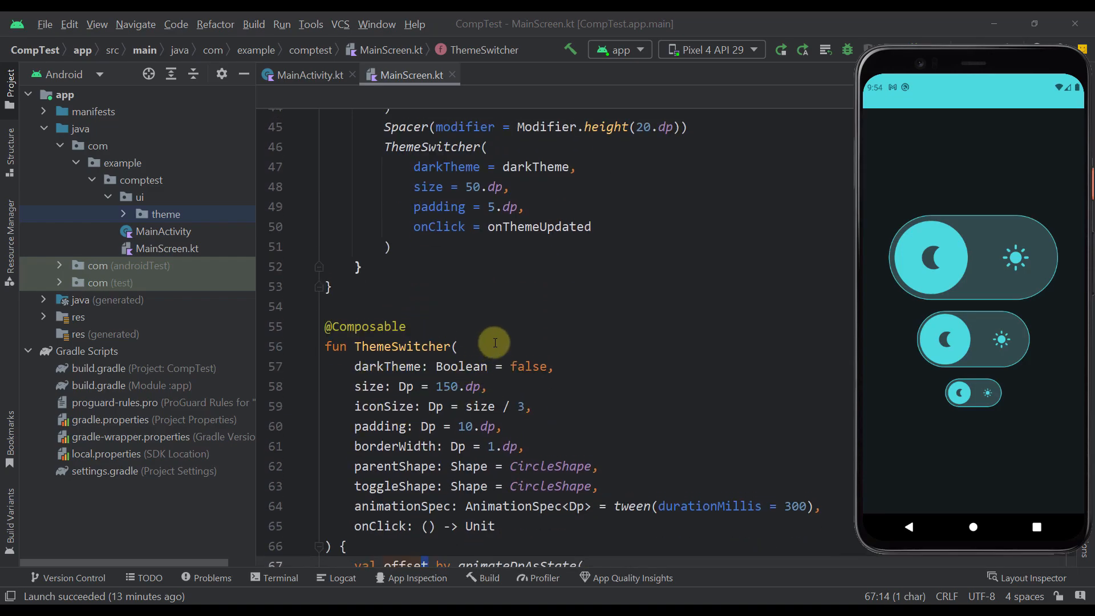
pyautogui.scroll(3)
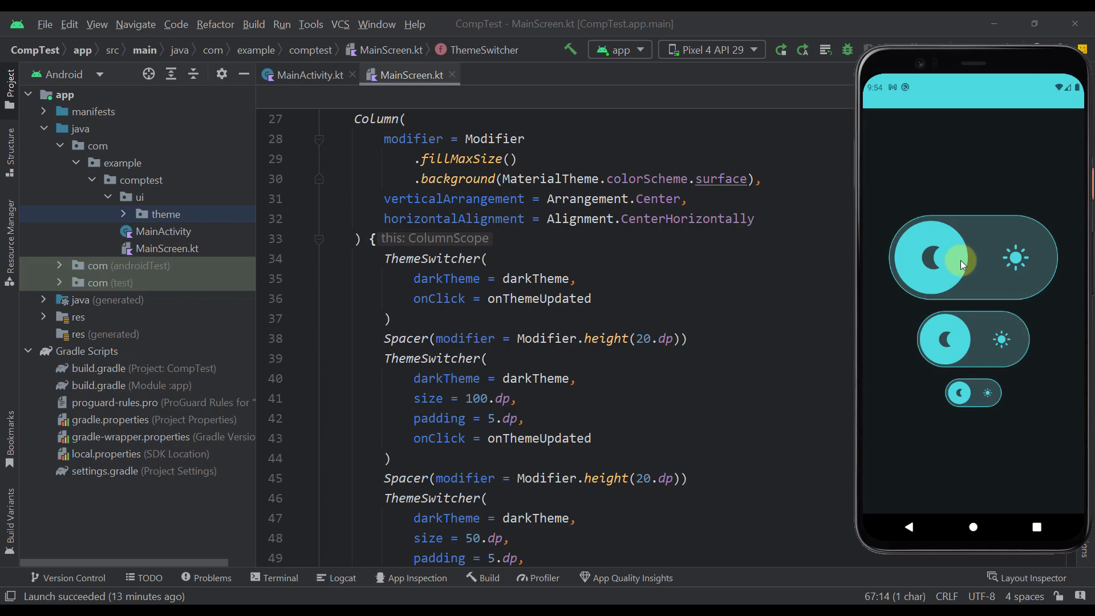
pyautogui.scroll(-3)
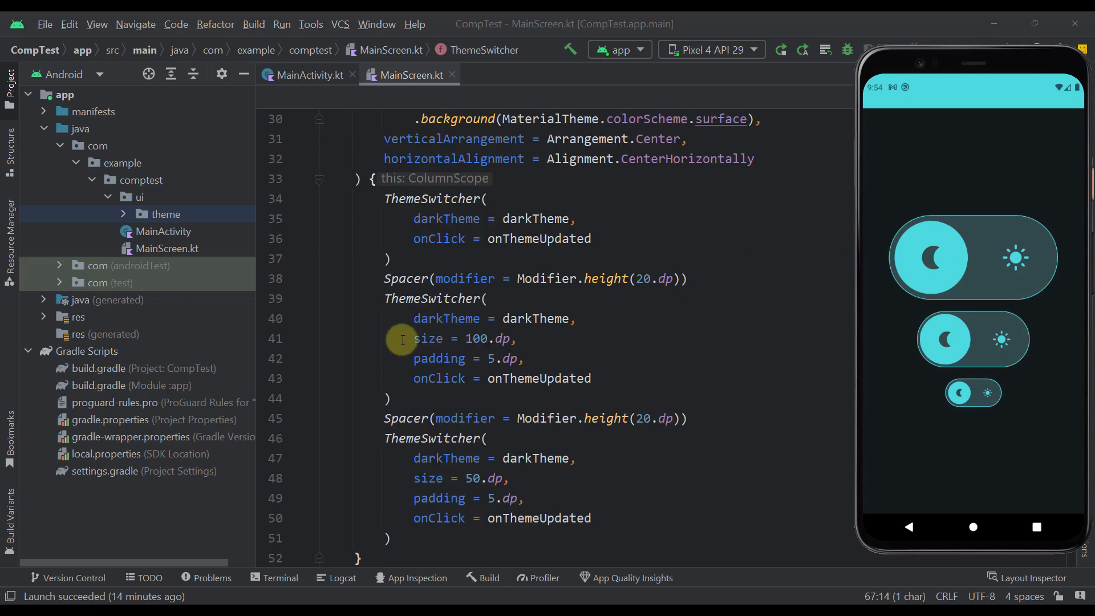
pyautogui.moveTo(482, 349)
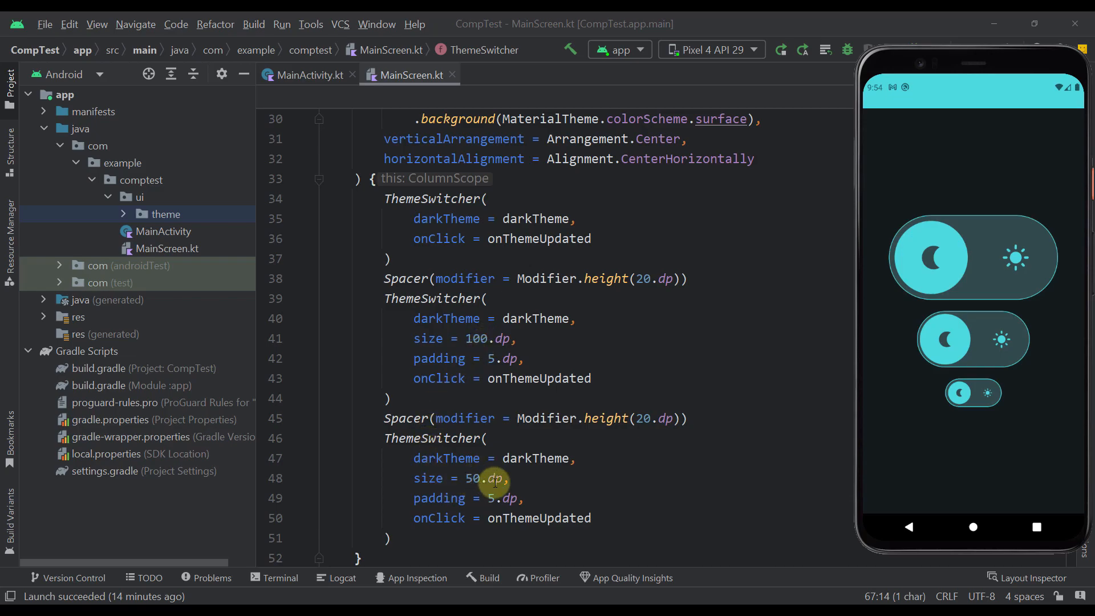
pyautogui.click(987, 392)
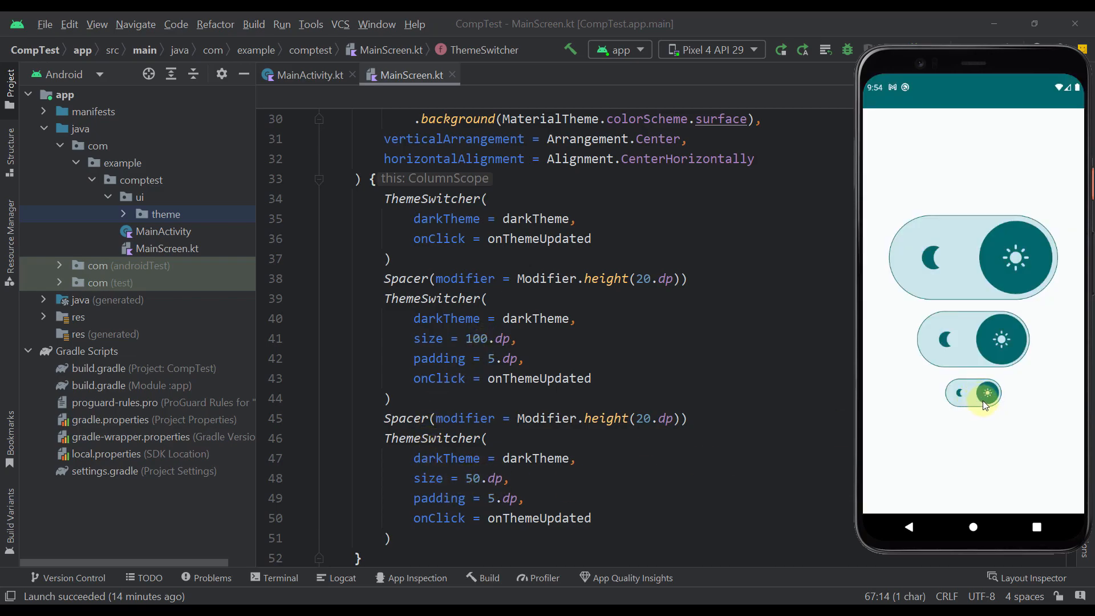
# - Flip the app between light and dark several times from the small 50.dp toggle, ending in dark theme
pyautogui.click(986, 391)
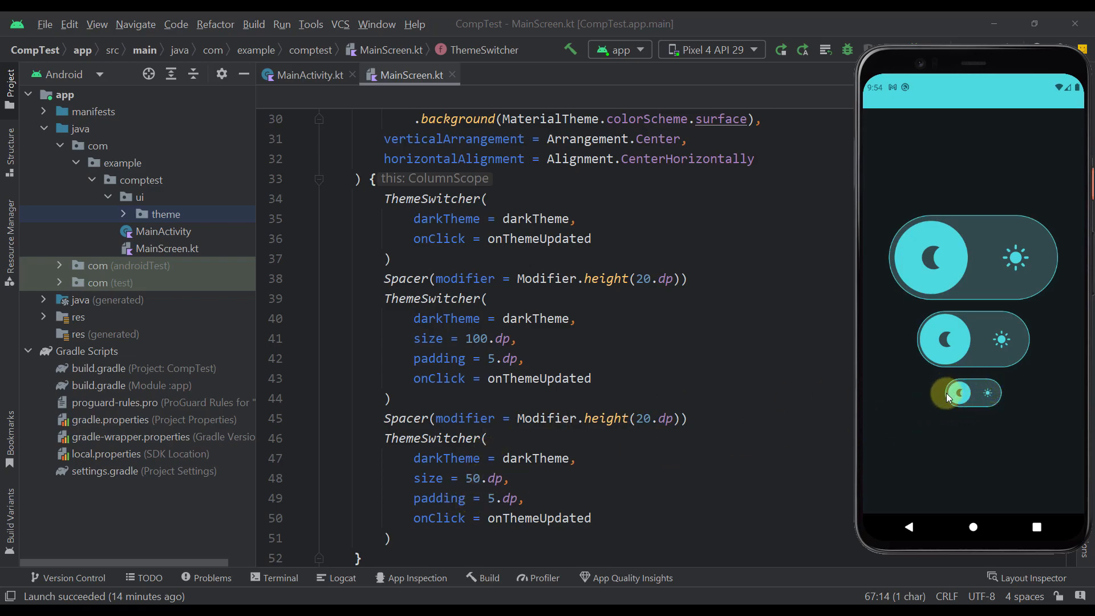
pyautogui.click(960, 392)
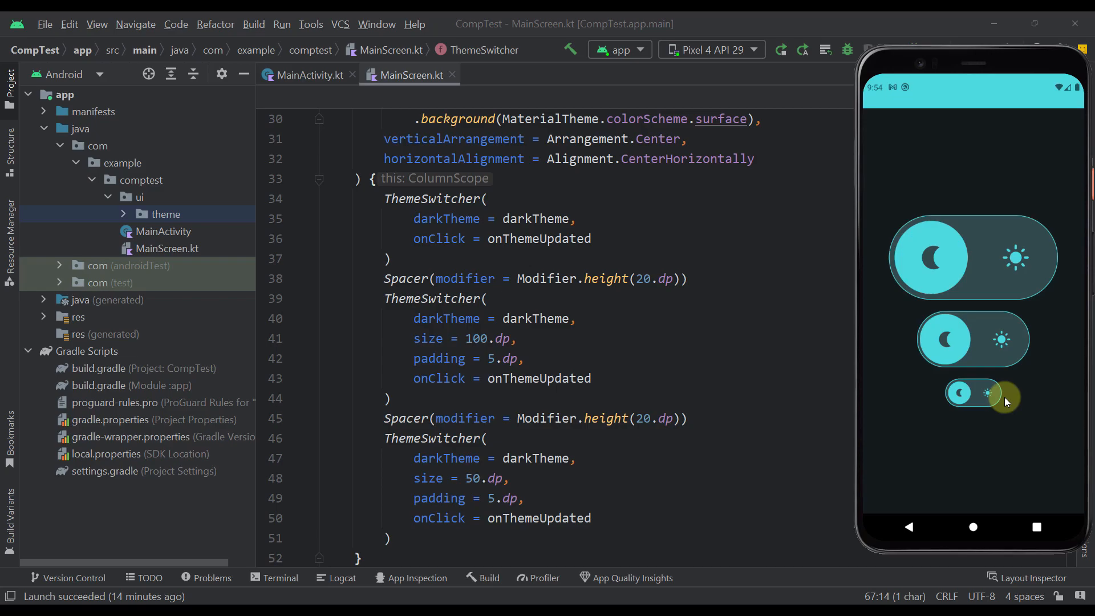
pyautogui.moveTo(999, 396)
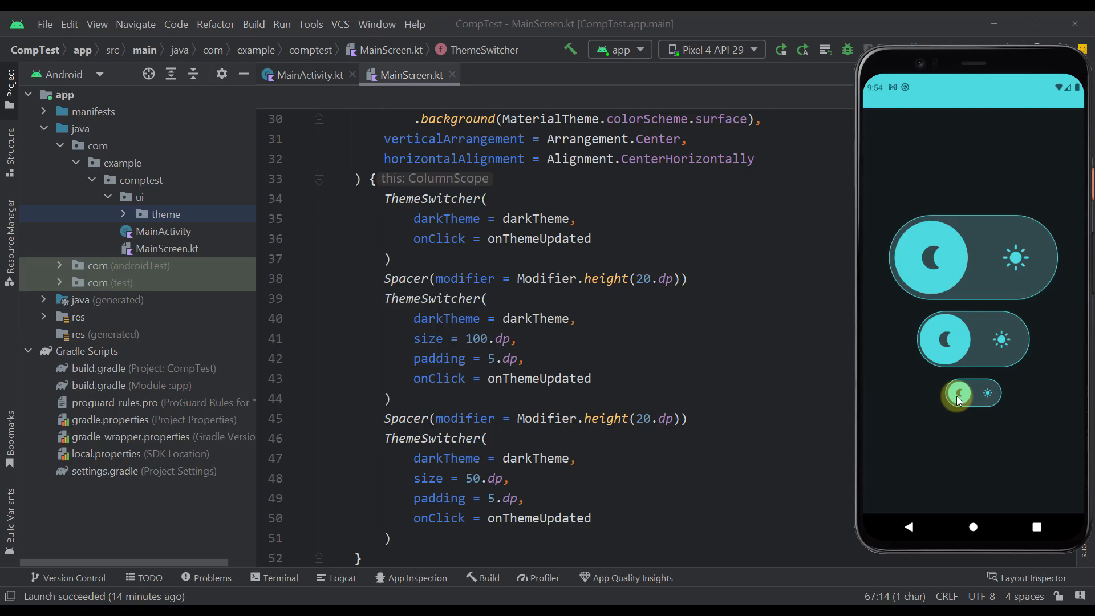
pyautogui.click(958, 394)
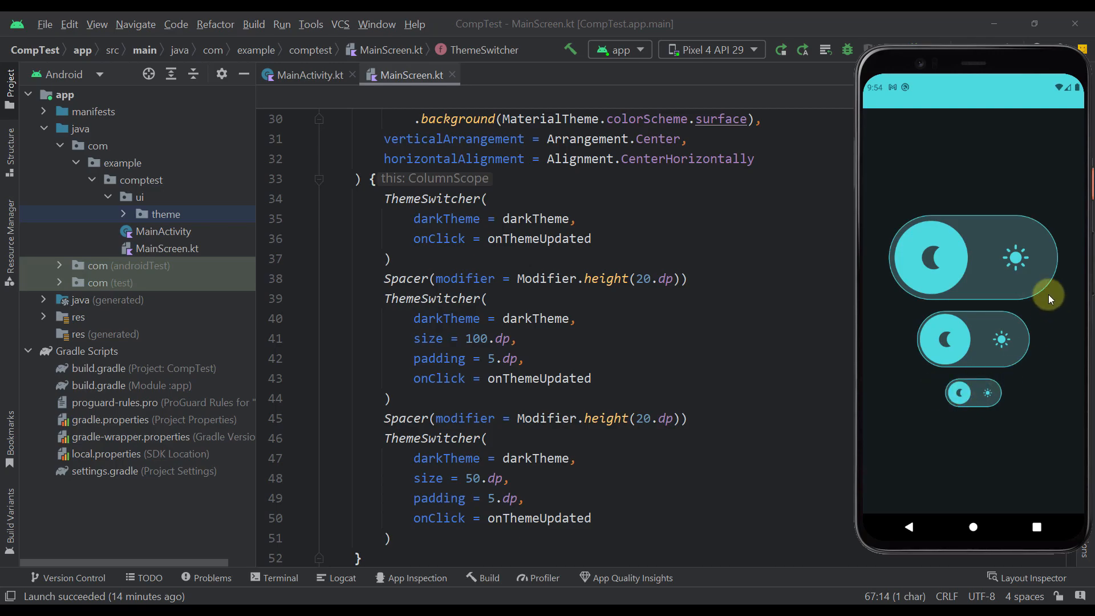
pyautogui.click(960, 392)
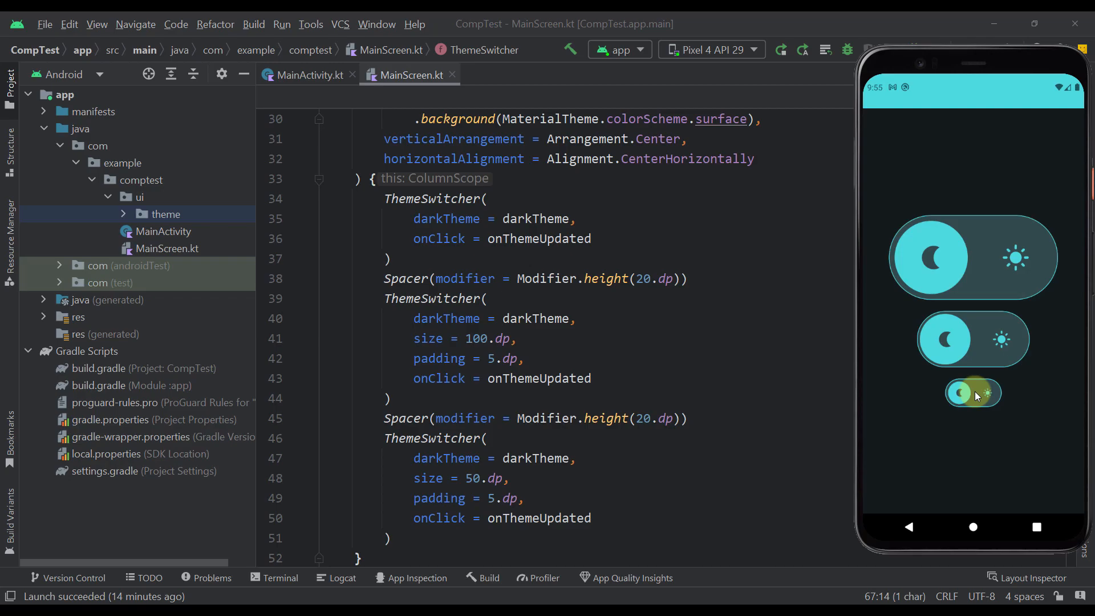
pyautogui.click(971, 392)
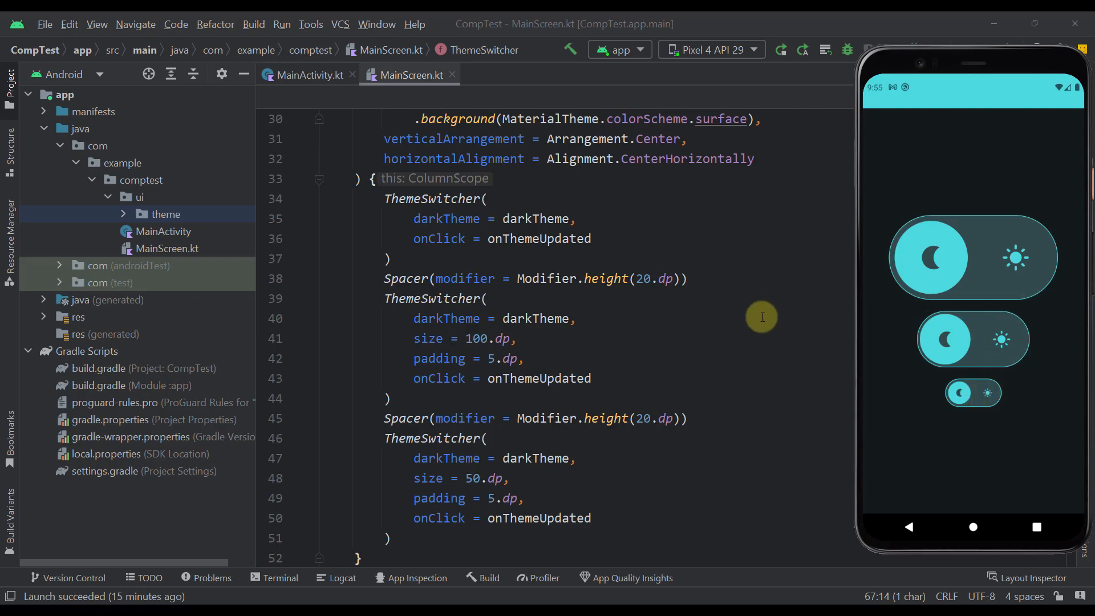